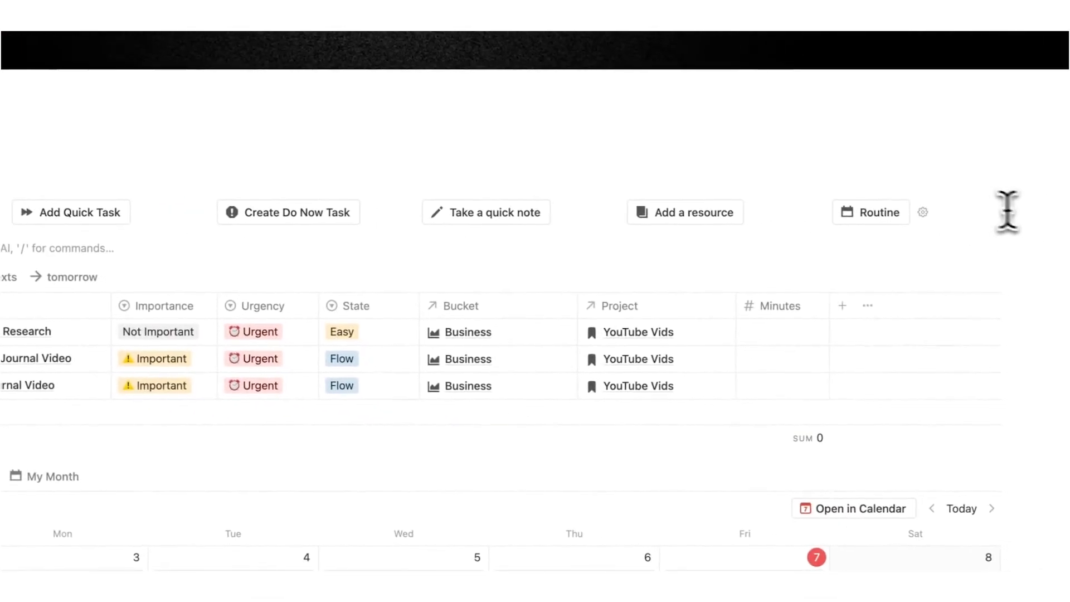
Switch the calendar to the 'All this week' view showing every completed June 2–7 task
{"action": "scroll", "scroll_direction": "down", "scroll_amount": 3}
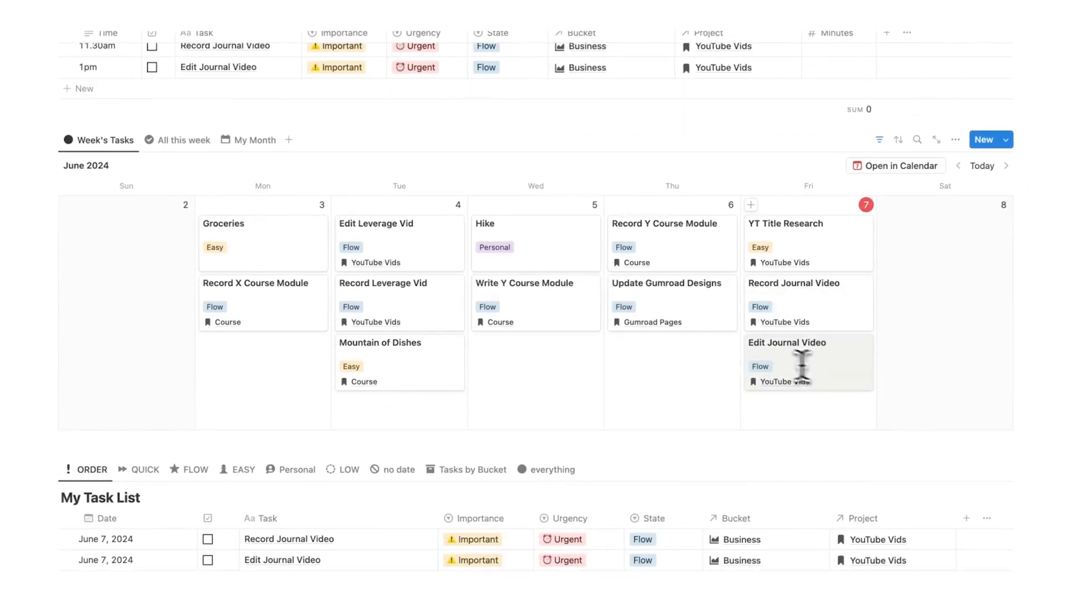
{"action": "scroll", "scroll_direction": "down", "scroll_amount": 3}
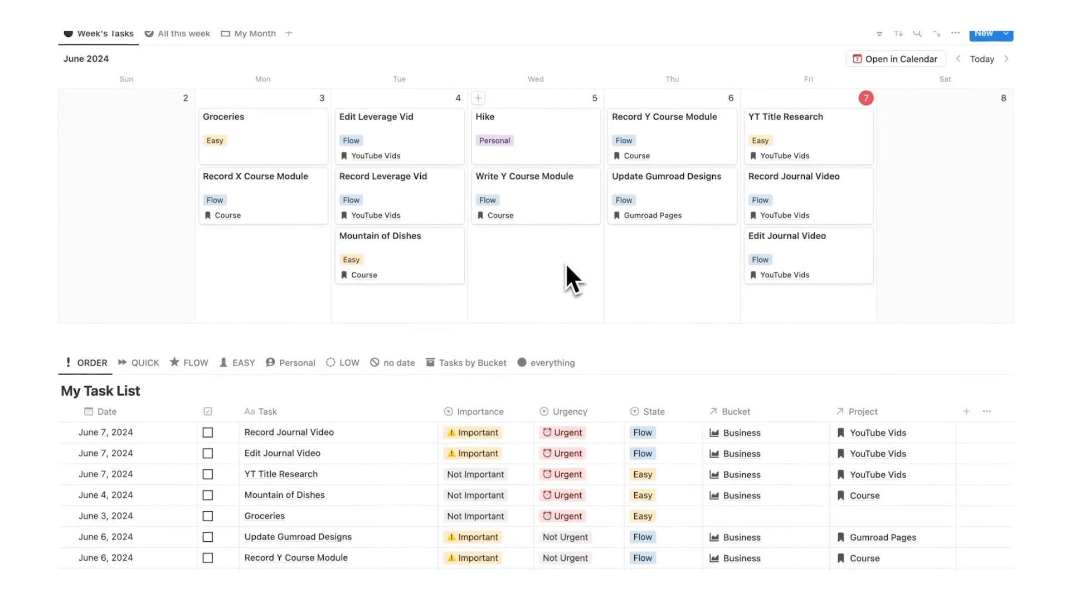
{"action": "scroll", "scroll_direction": "down", "scroll_amount": 3}
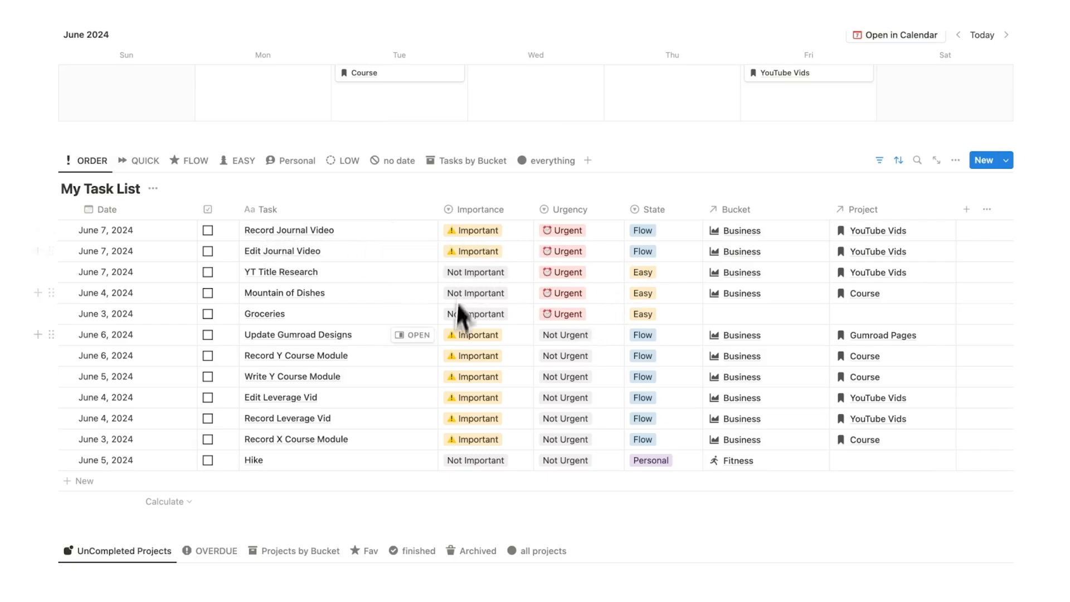
{"action": "mouse_move", "coordinate": [579, 236]}
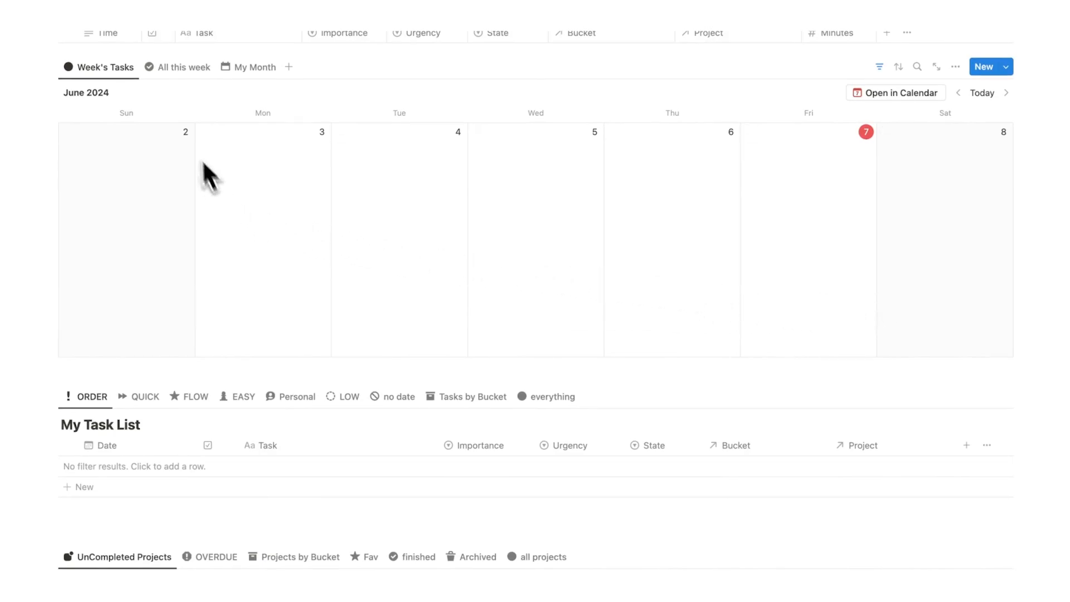
{"action": "left_click", "coordinate": [178, 67]}
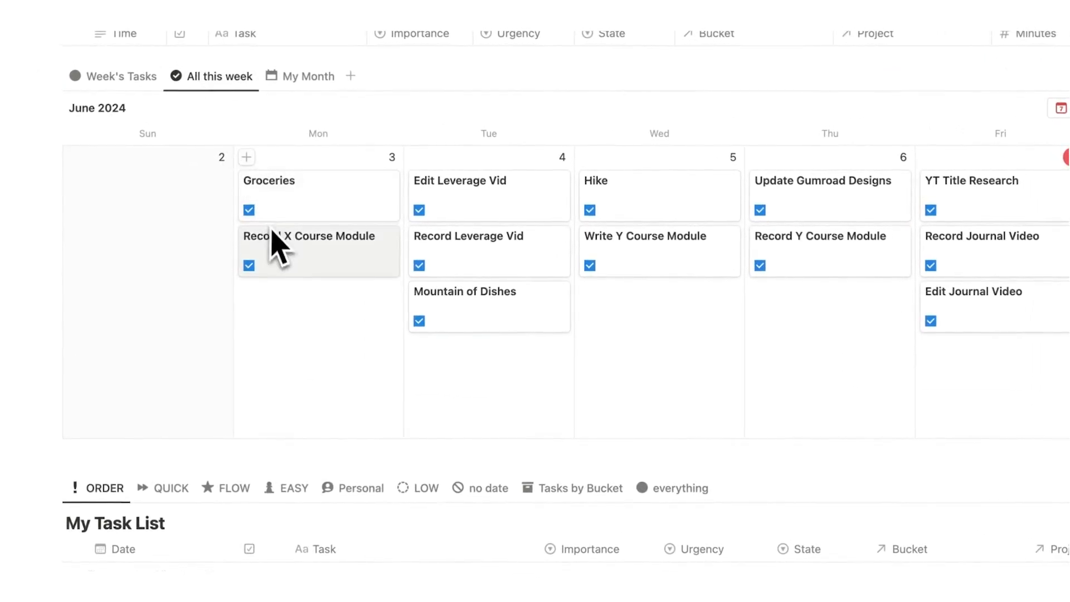
{"action": "mouse_move", "coordinate": [432, 252]}
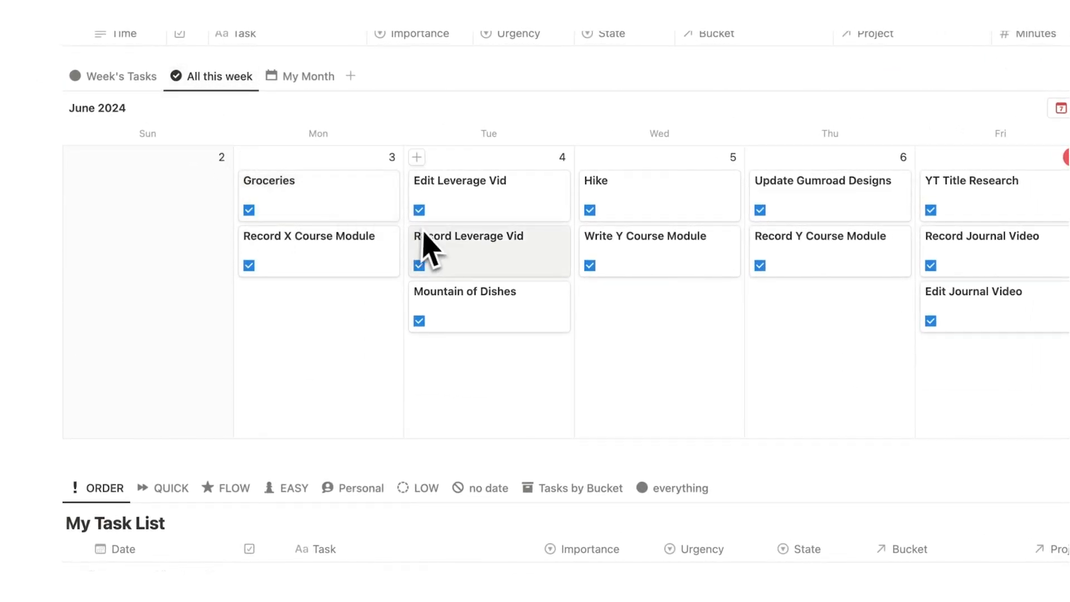
{"action": "mouse_move", "coordinate": [136, 93]}
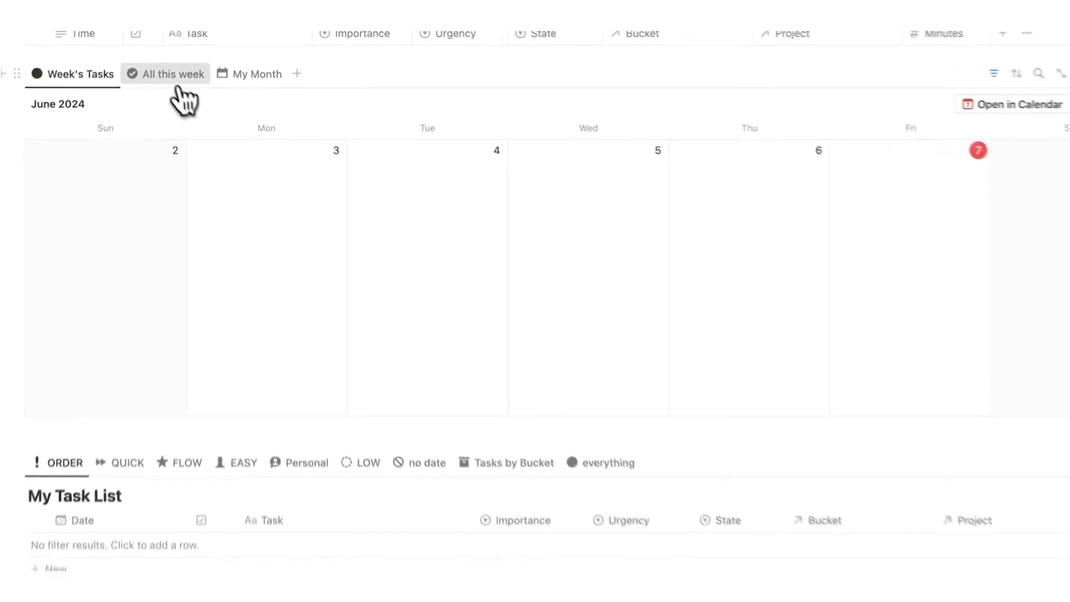
{"action": "left_click", "coordinate": [172, 74]}
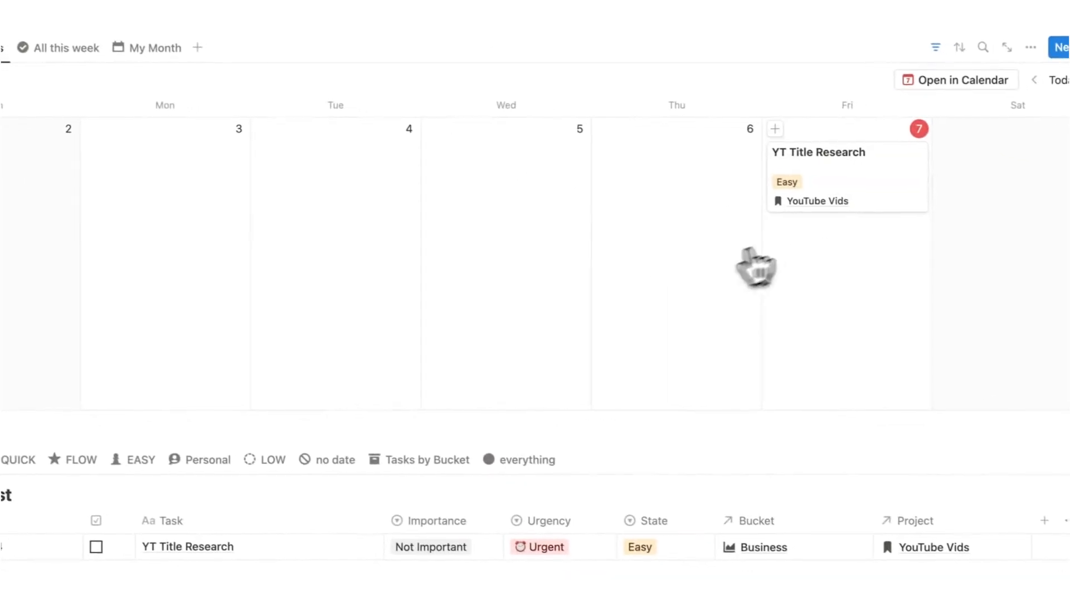
{"action": "scroll", "scroll_direction": "down", "scroll_amount": 3}
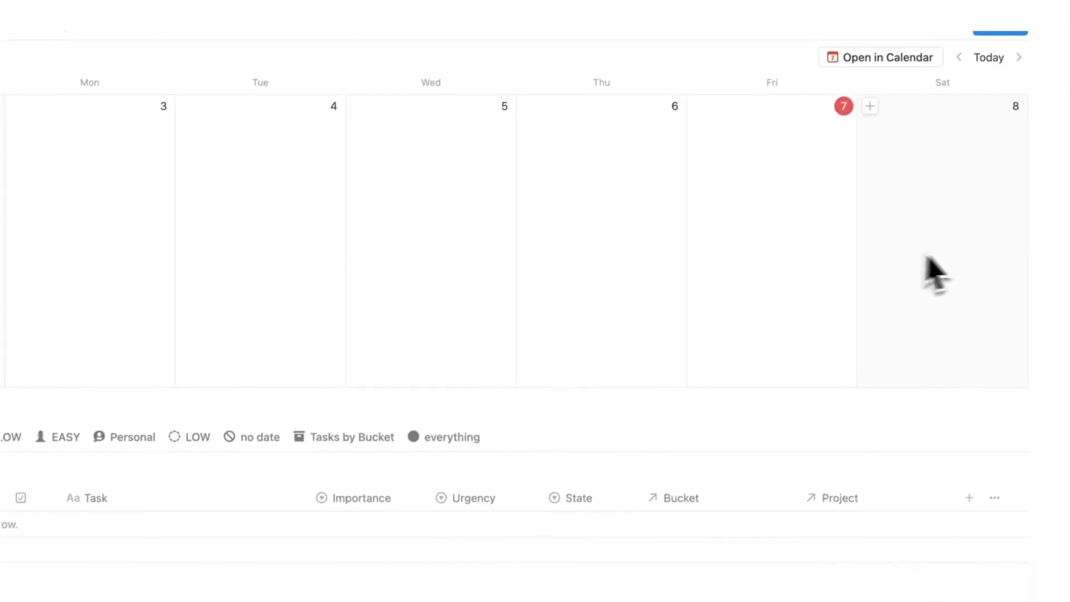
{"action": "left_click", "coordinate": [229, 114]}
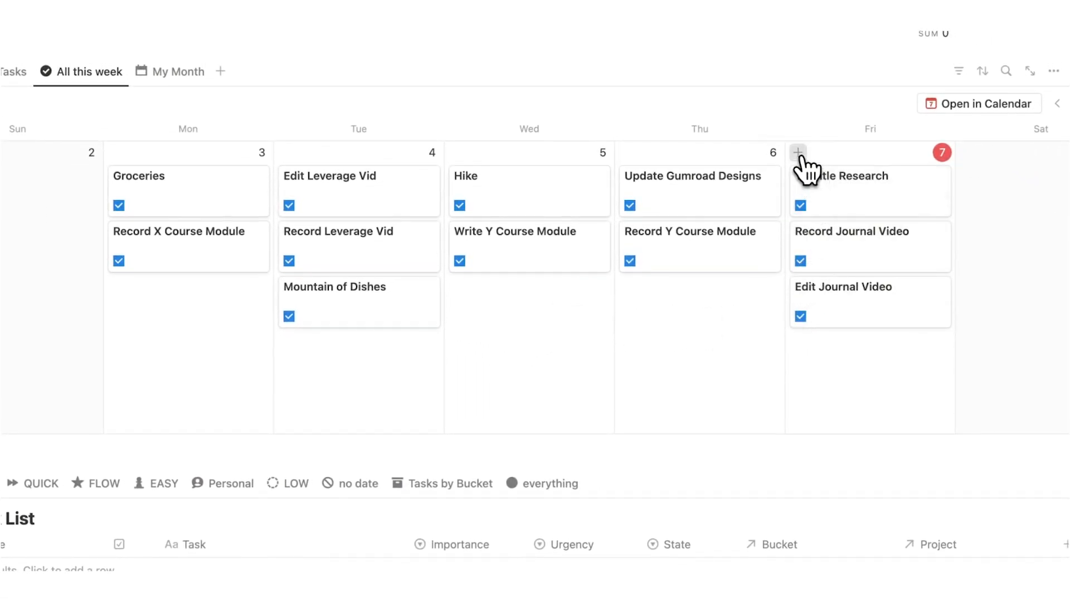
Open the Weekly Review page and reach the journal prompts and Completed this Week table
{"action": "left_click", "coordinate": [797, 152]}
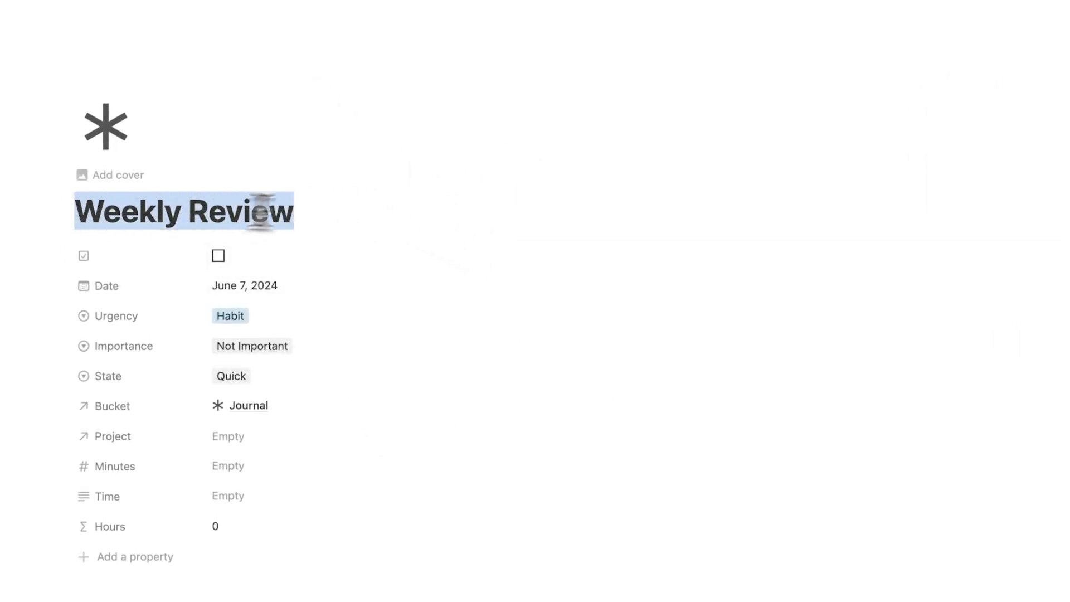
{"action": "scroll", "scroll_direction": "down", "scroll_amount": 3}
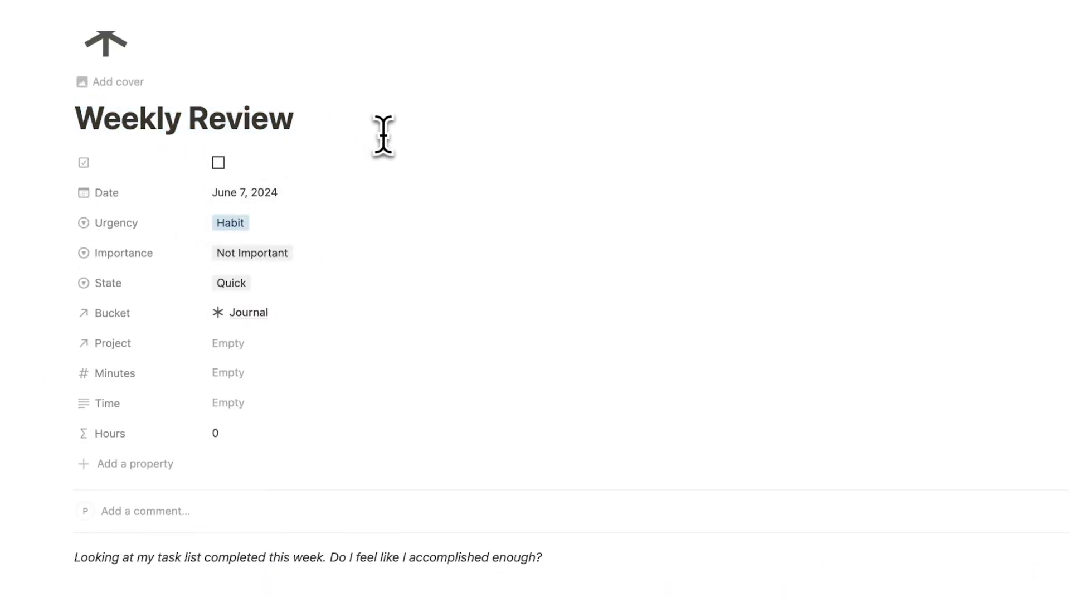
{"action": "scroll", "scroll_direction": "down", "scroll_amount": 3}
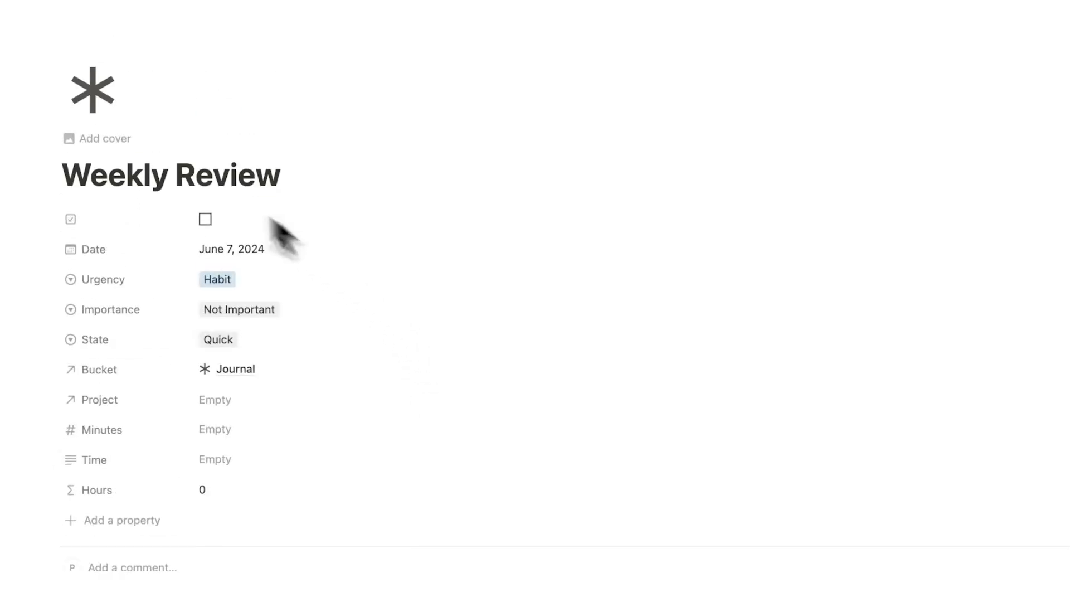
{"action": "scroll", "scroll_direction": "down", "scroll_amount": 3}
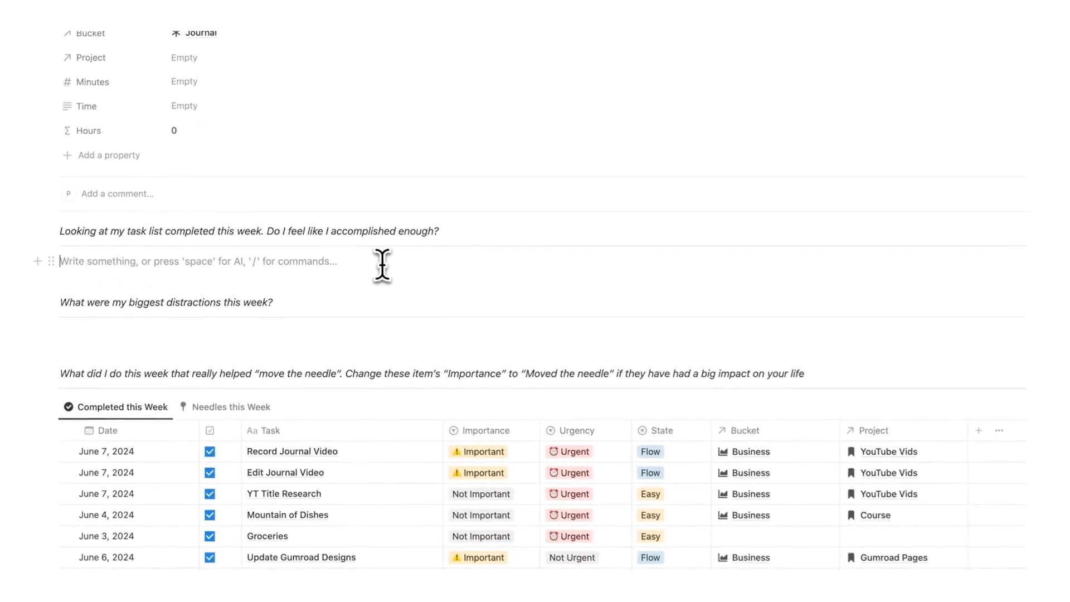
Answer the first question: 'I don't feel like I did enough. I feel like I could have worked a lot harder.'
{"action": "scroll", "scroll_direction": "down", "scroll_amount": 3}
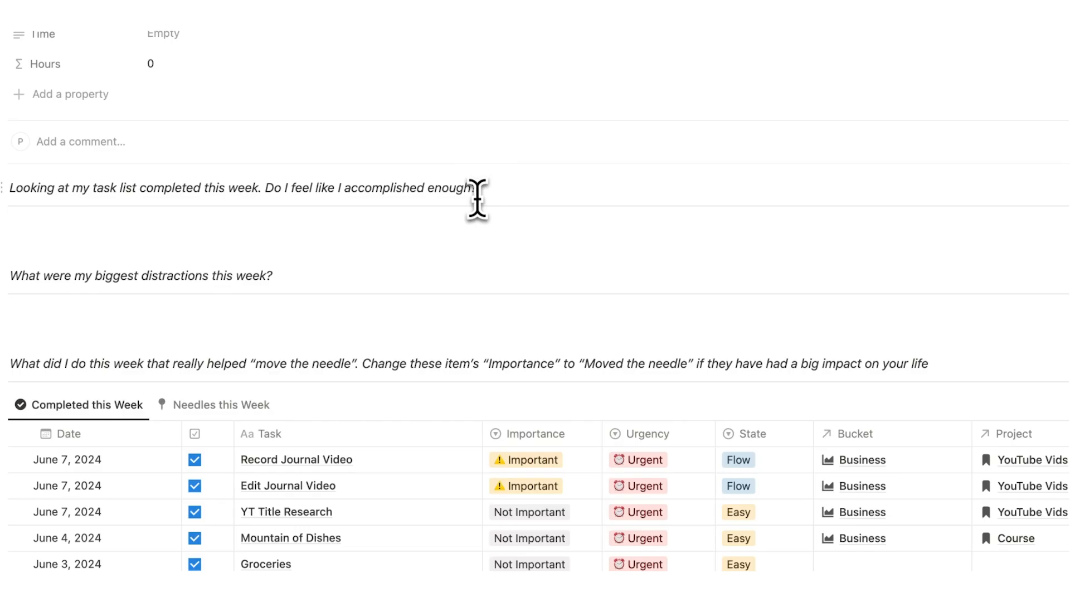
{"action": "scroll", "scroll_direction": "down", "scroll_amount": 3}
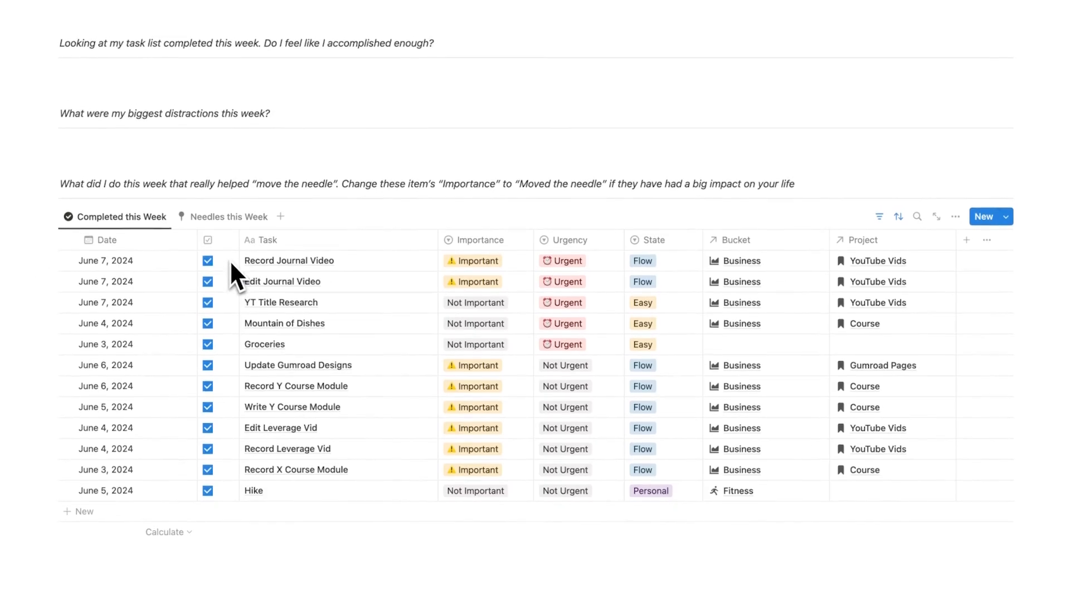
{"action": "scroll", "scroll_direction": "down", "scroll_amount": 3}
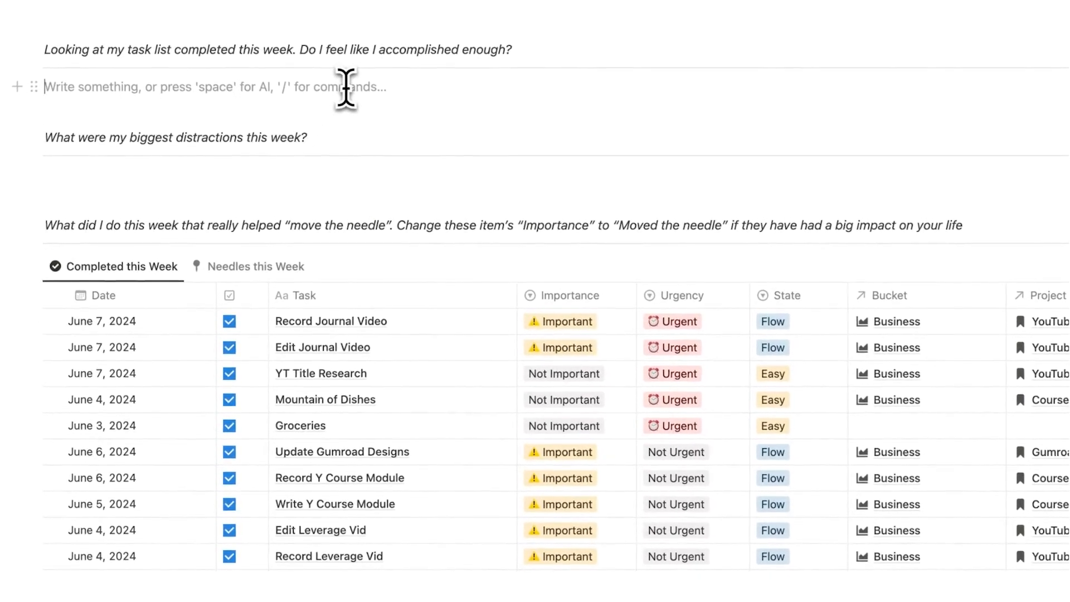
{"action": "type", "text": "I don't feel like I did enough. I feel like I could have worked a lot harder."}
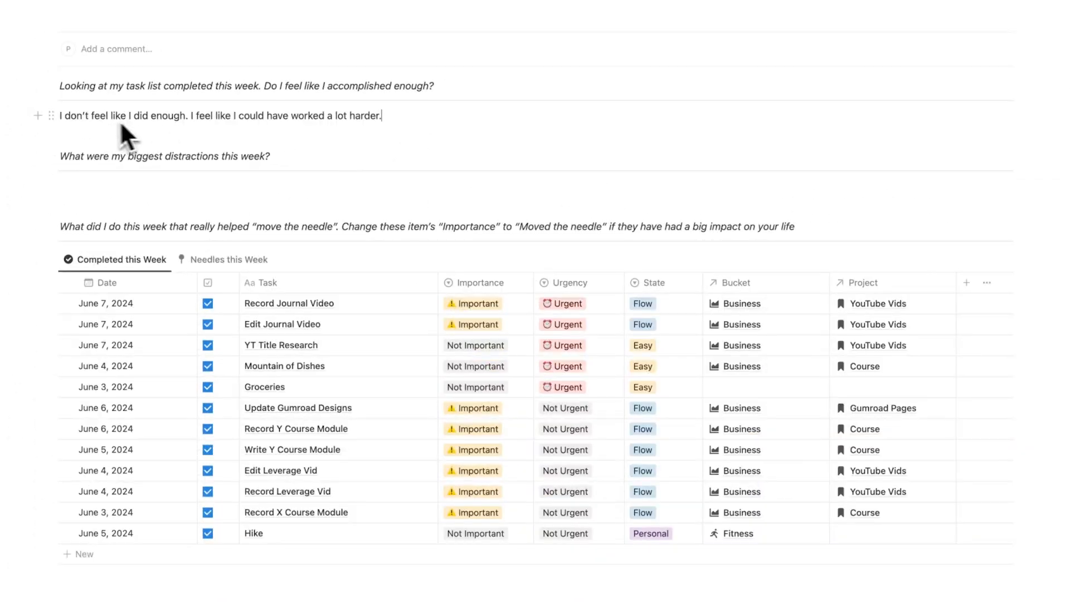
{"action": "mouse_move", "coordinate": [312, 138]}
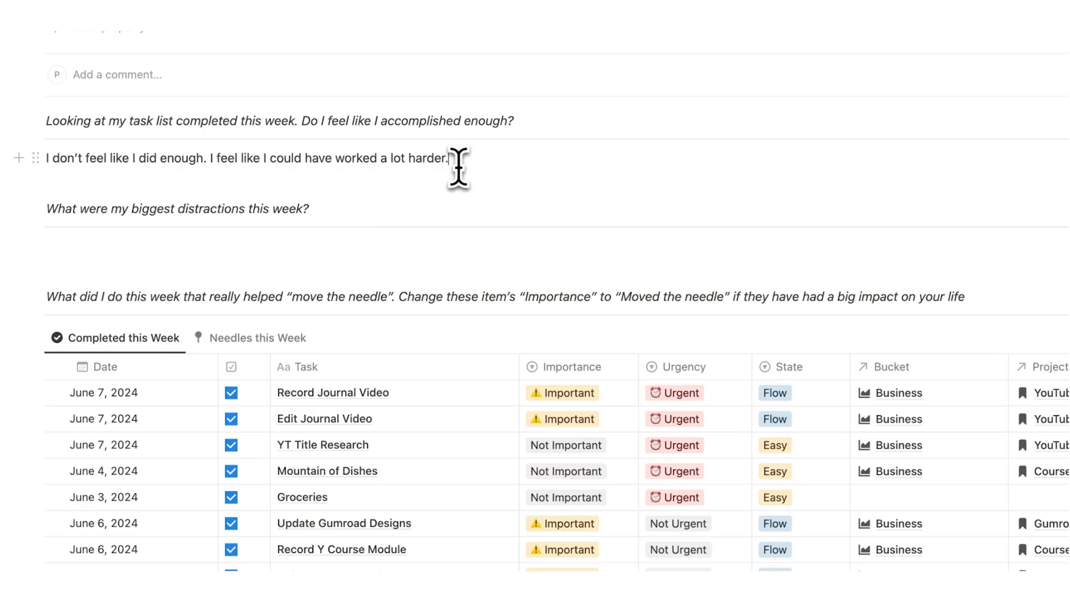
{"action": "mouse_move", "coordinate": [318, 241]}
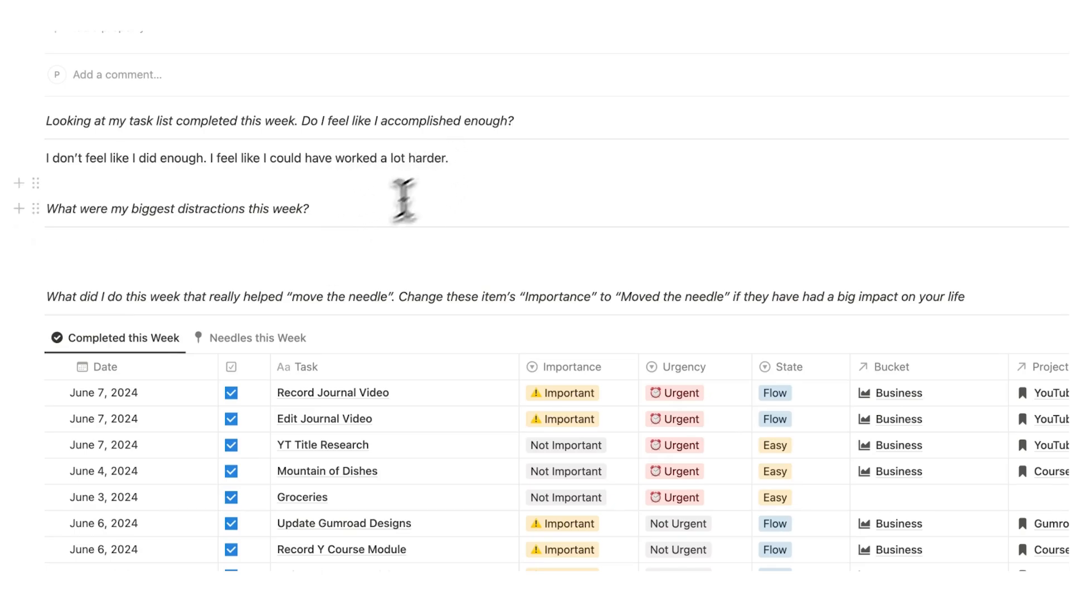
Answer the distractions question: started too late in the day because of scrolling TikTok
{"action": "left_click", "coordinate": [325, 247]}
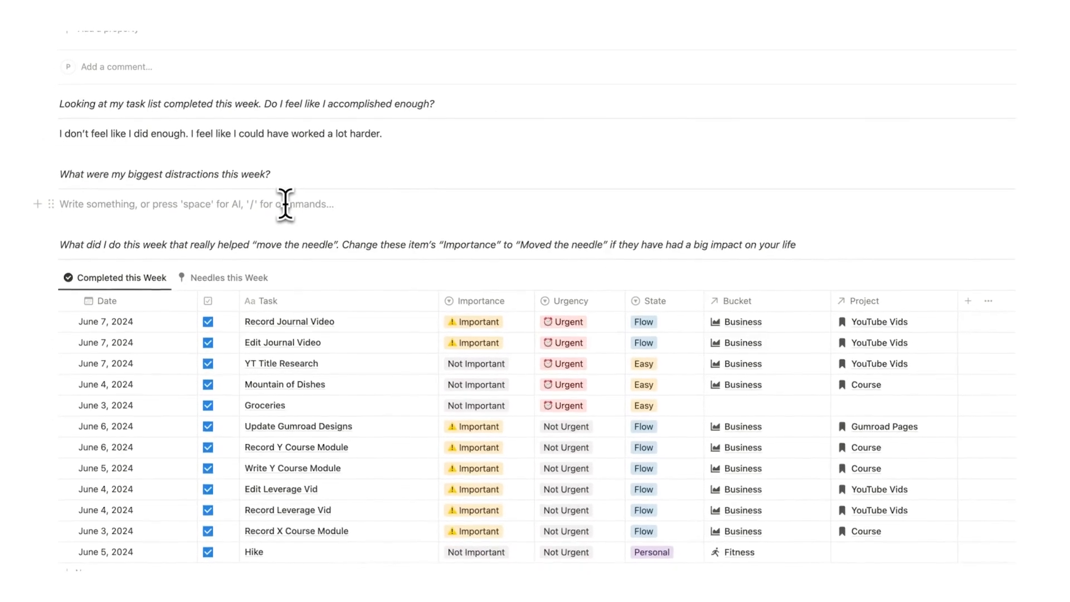
{"action": "type", "text": "I feel like I got started too late in the day."}
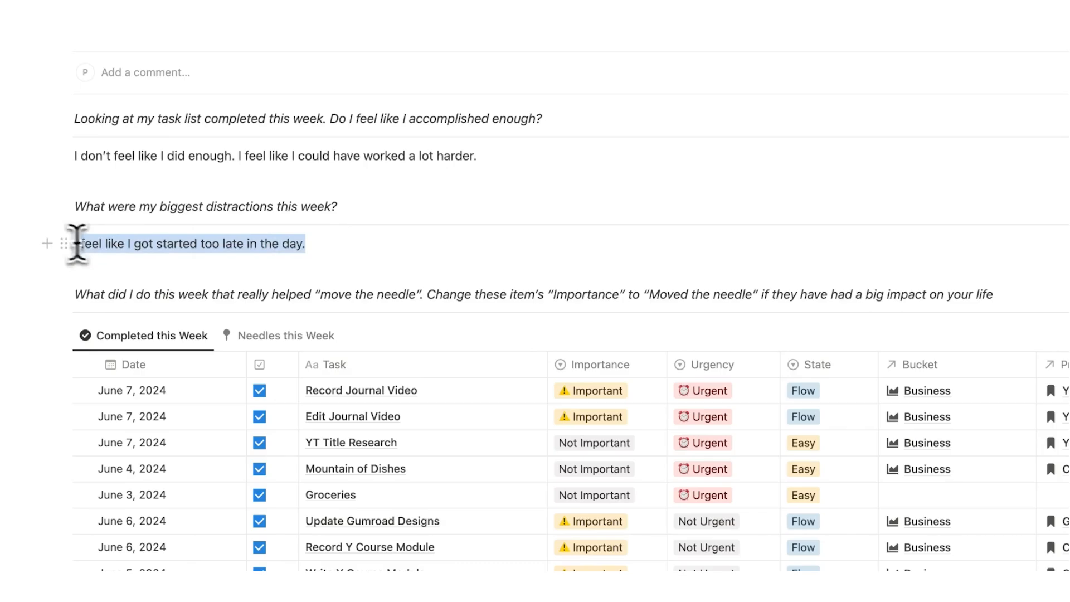
{"action": "left_click", "coordinate": [306, 243]}
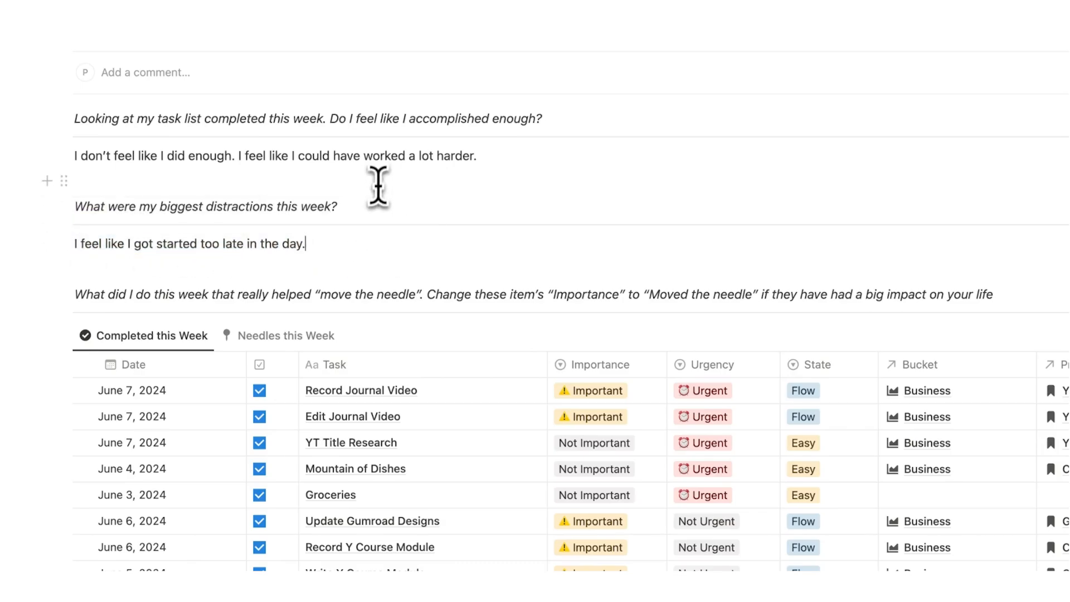
{"action": "mouse_move", "coordinate": [323, 245]}
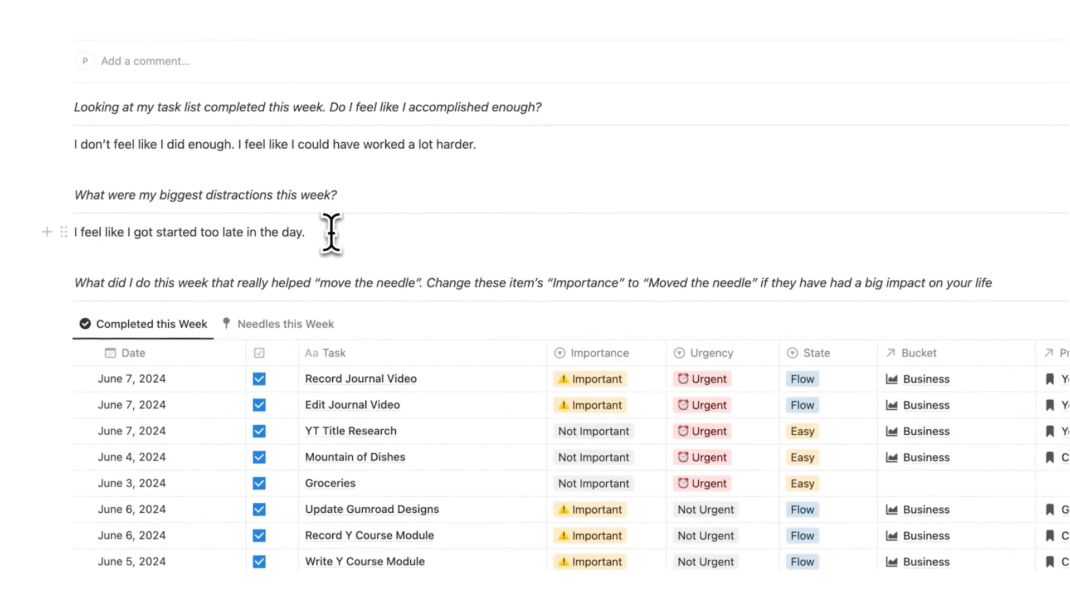
{"action": "mouse_move", "coordinate": [284, 239]}
{"action": "type", "text": " because I was scrolling Tiktok"}
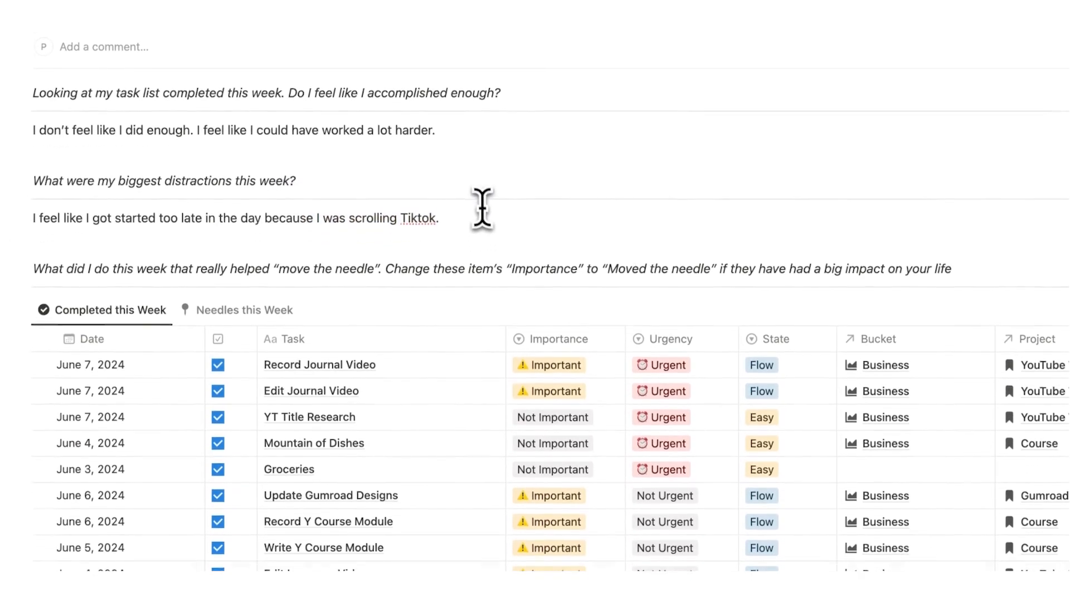
{"action": "scroll", "scroll_direction": "down", "scroll_amount": 3}
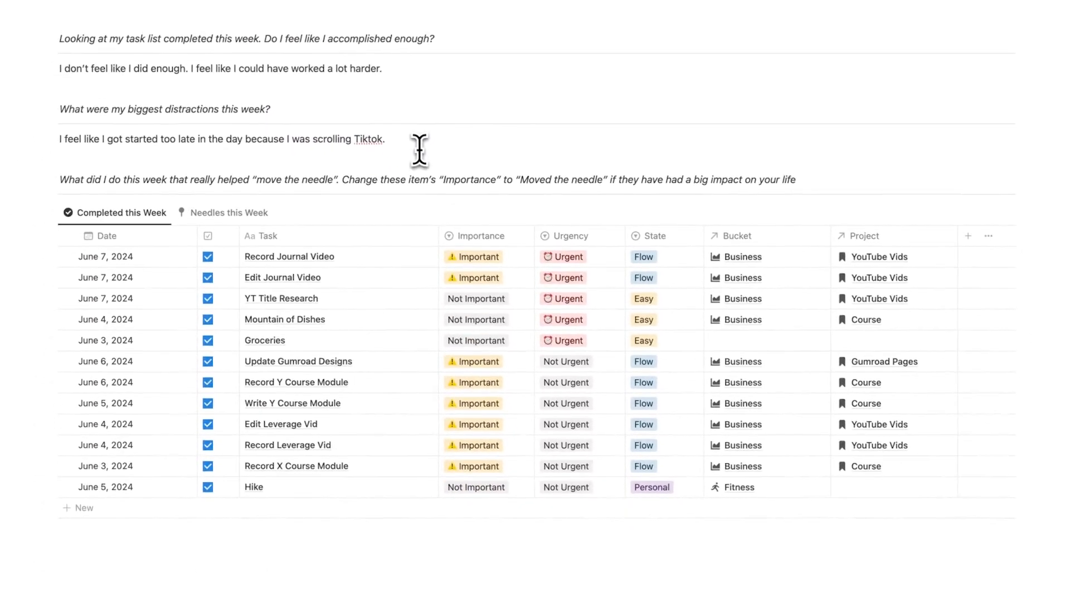
{"action": "scroll", "scroll_direction": "down", "scroll_amount": 3}
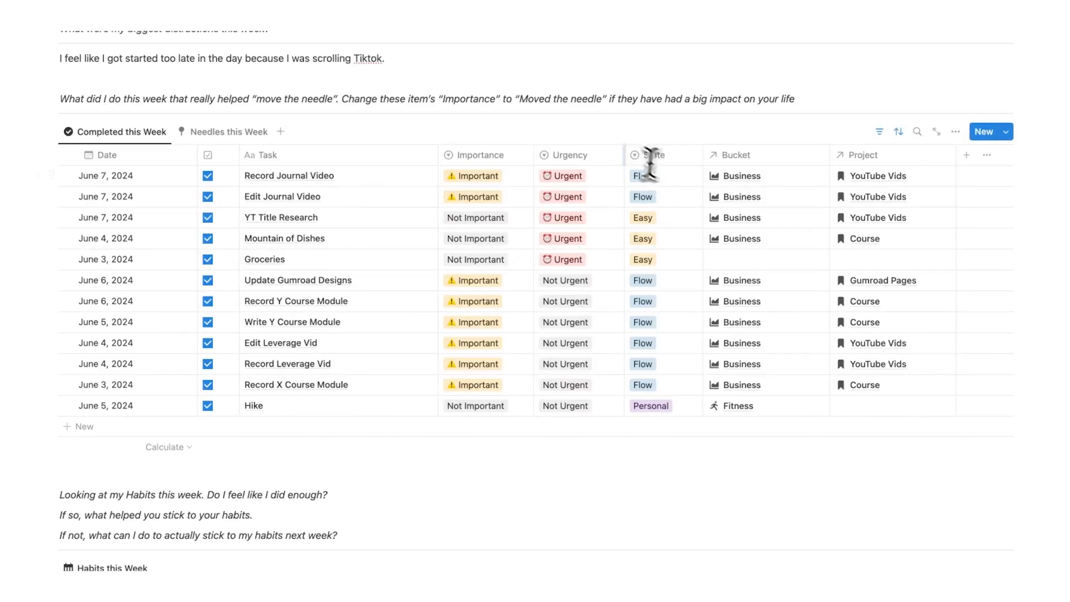
{"action": "mouse_move", "coordinate": [588, 147]}
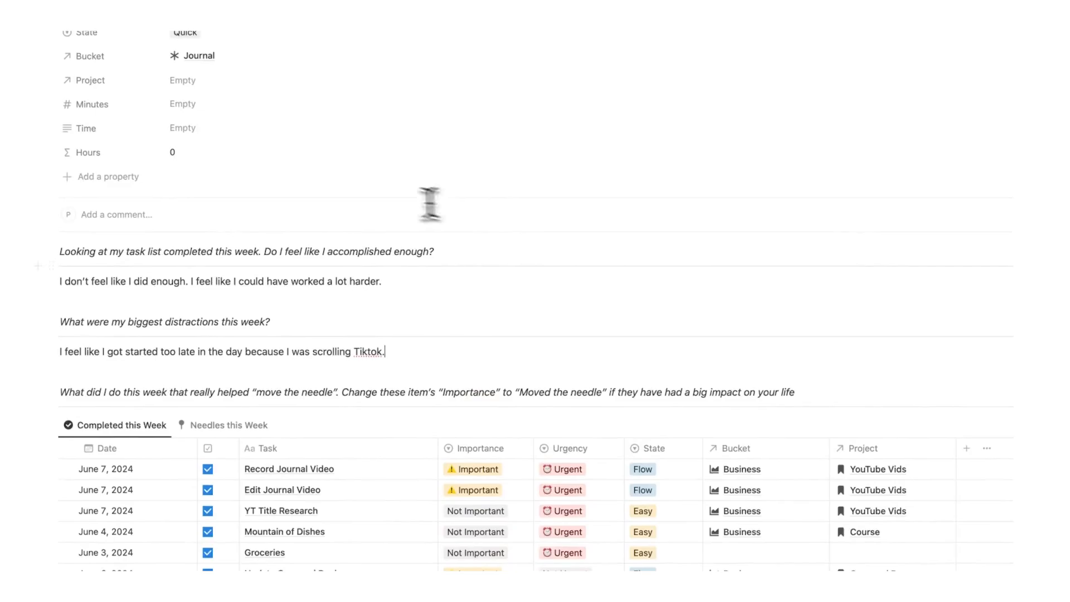
Scroll the Completed this Week table to the Edit Journal Video row
{"action": "scroll", "scroll_direction": "down", "scroll_amount": 3}
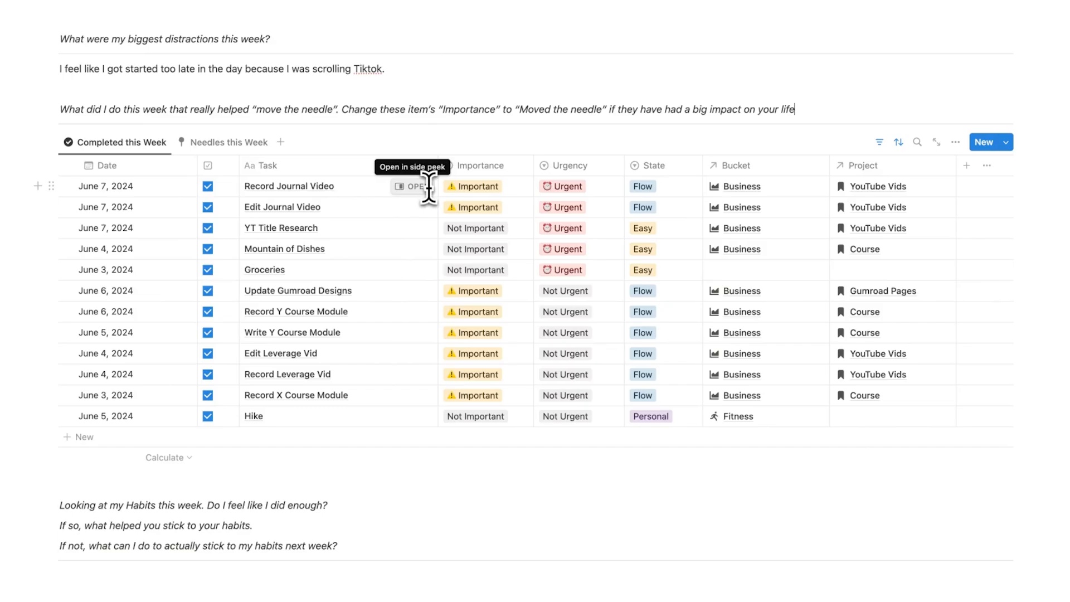
{"action": "mouse_move", "coordinate": [354, 187]}
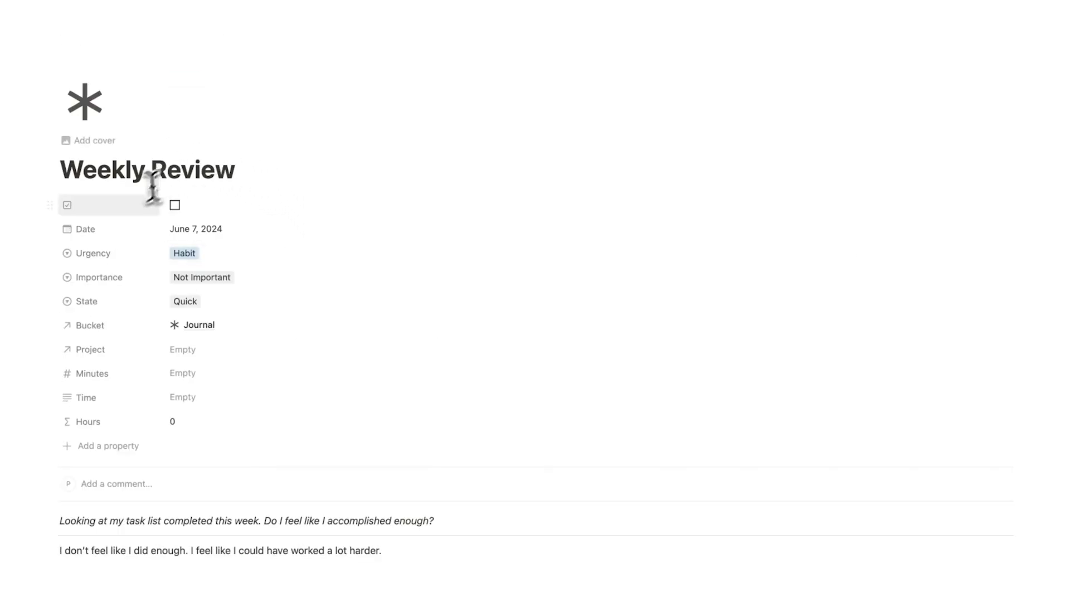
{"action": "scroll", "scroll_direction": "down", "scroll_amount": 3}
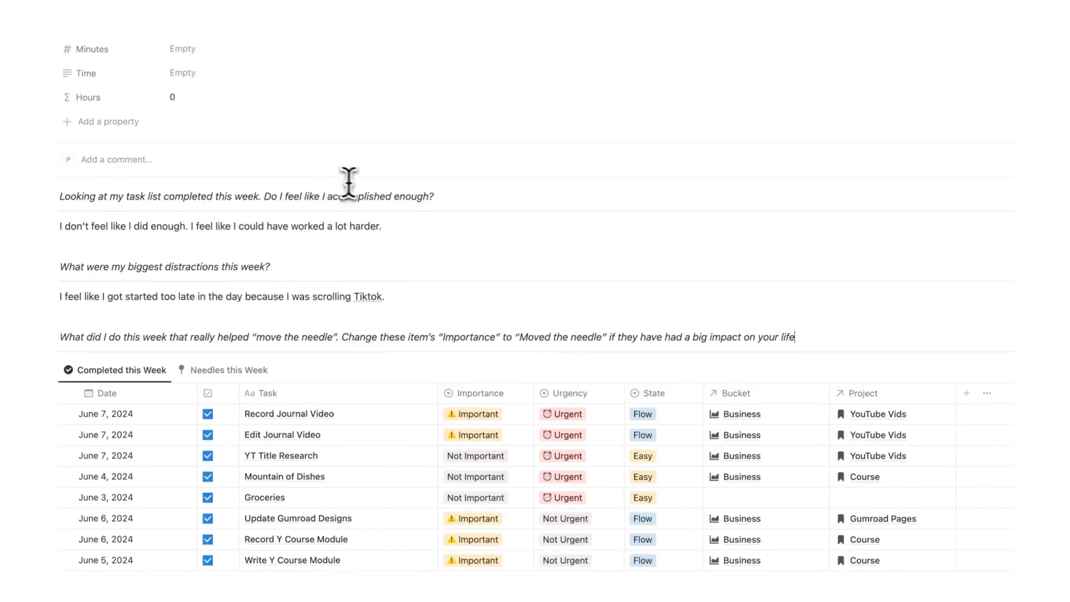
{"action": "scroll", "scroll_direction": "down", "scroll_amount": 3}
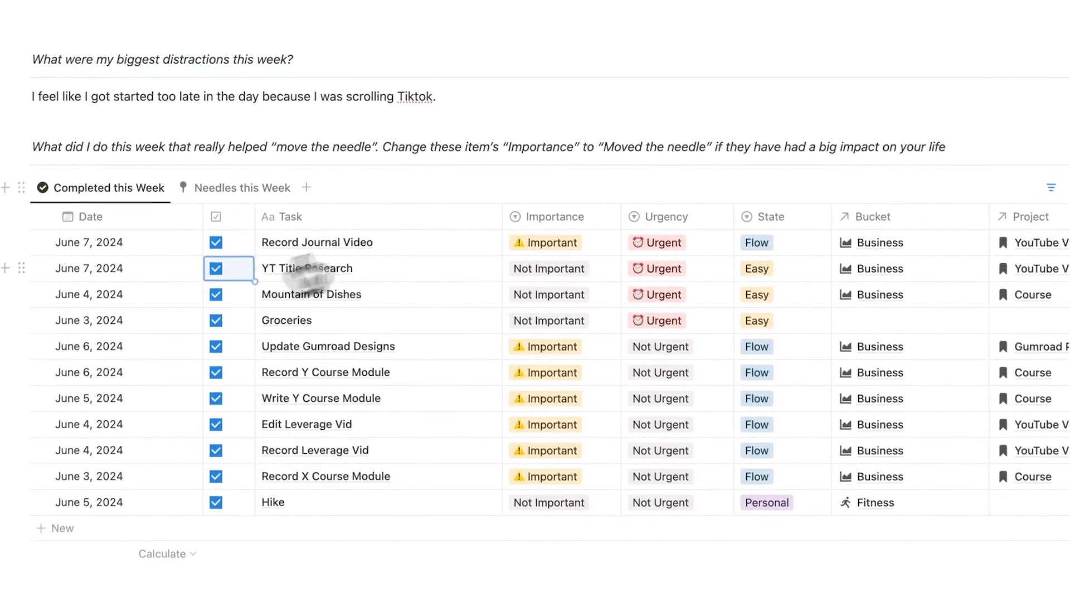
Set Write Y Course Module's Importance to 'Moved the needle' and return to the page header
{"action": "scroll", "scroll_direction": "down", "scroll_amount": 3}
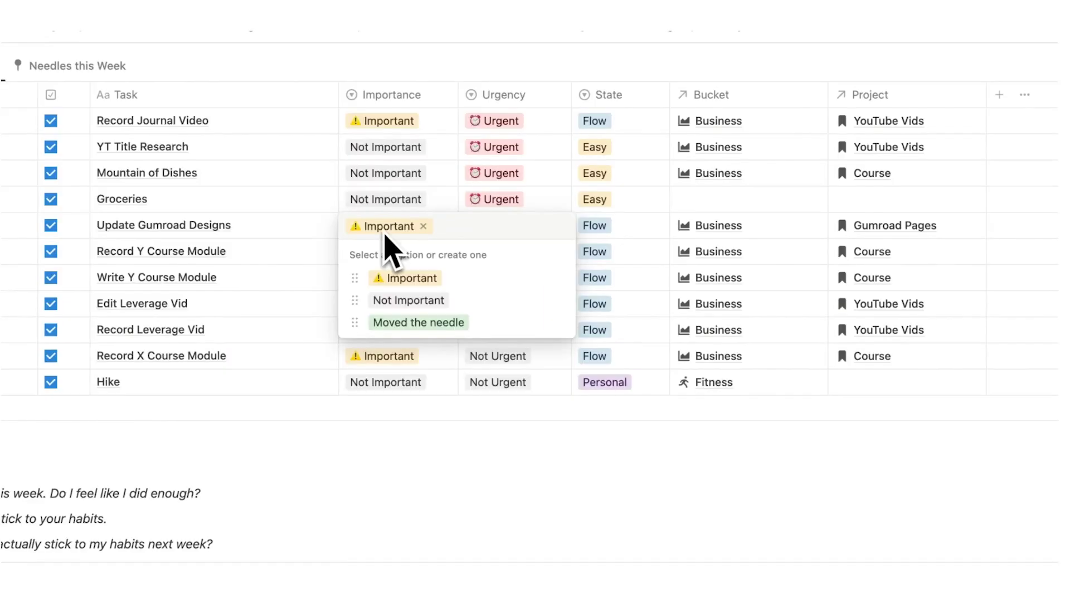
{"action": "mouse_move", "coordinate": [402, 334]}
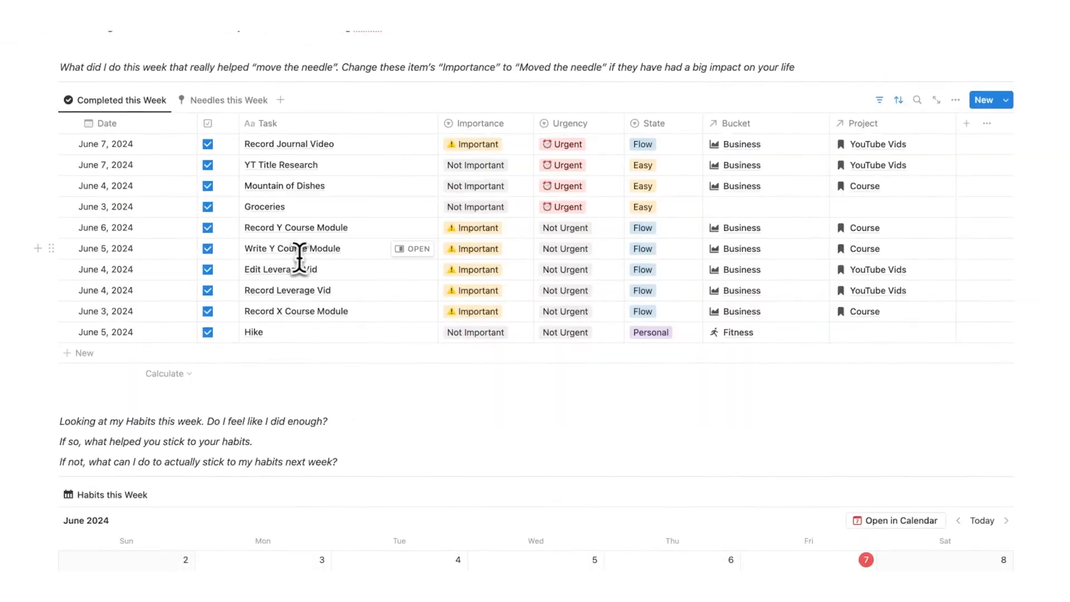
{"action": "mouse_move", "coordinate": [272, 276]}
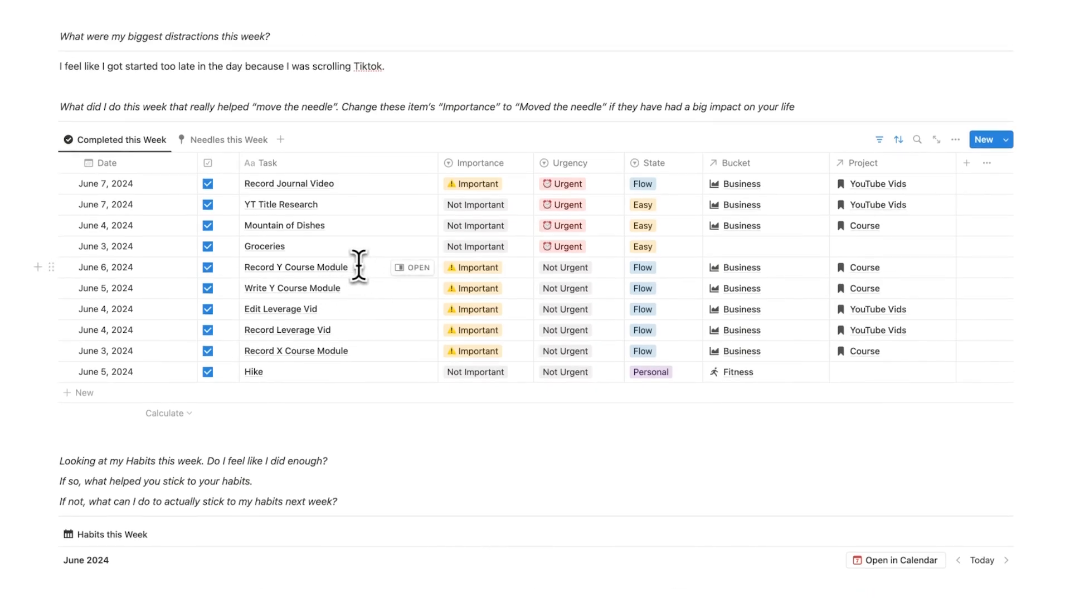
{"action": "mouse_move", "coordinate": [379, 304]}
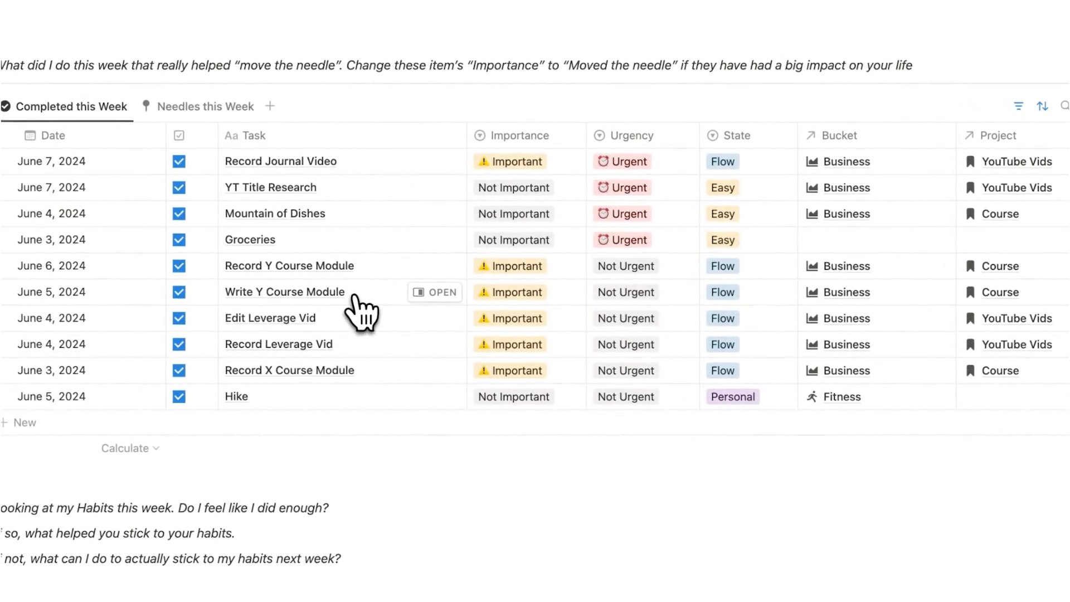
{"action": "left_click", "coordinate": [514, 275]}
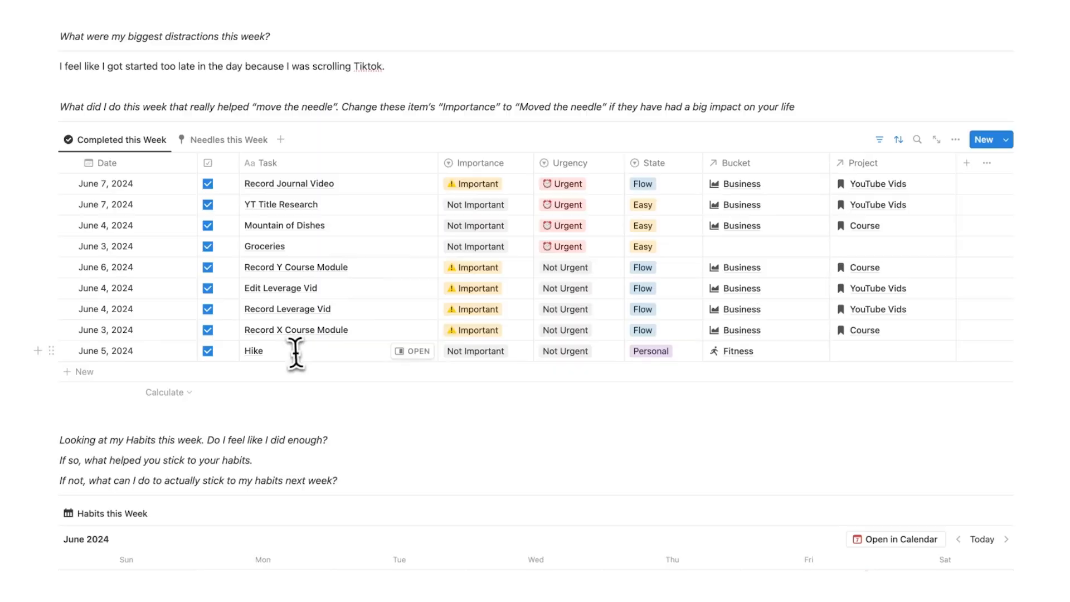
{"action": "mouse_move", "coordinate": [342, 354]}
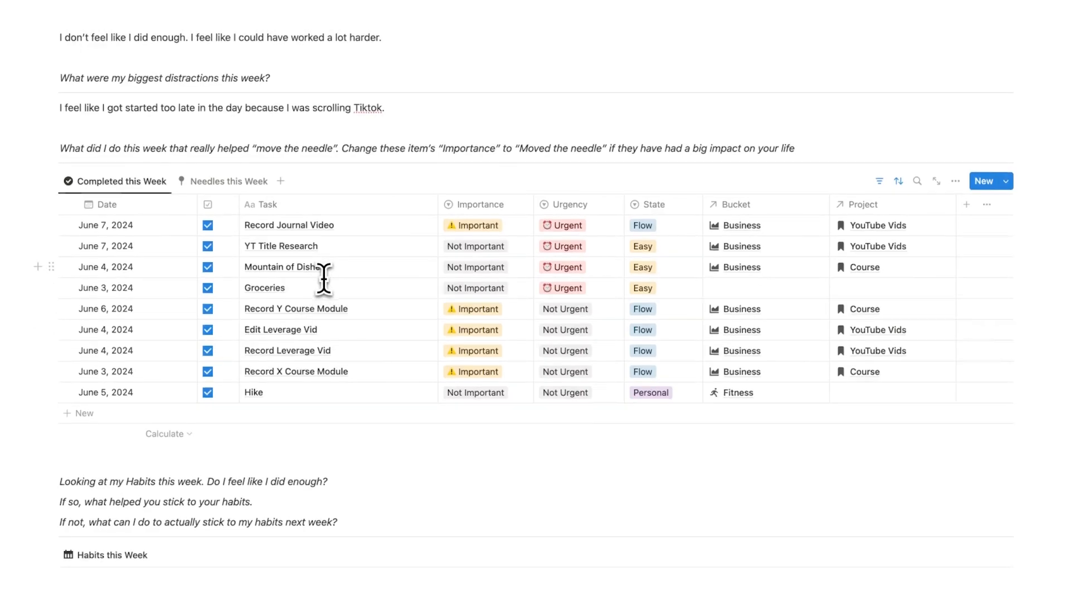
{"action": "scroll", "scroll_direction": "down", "scroll_amount": 3}
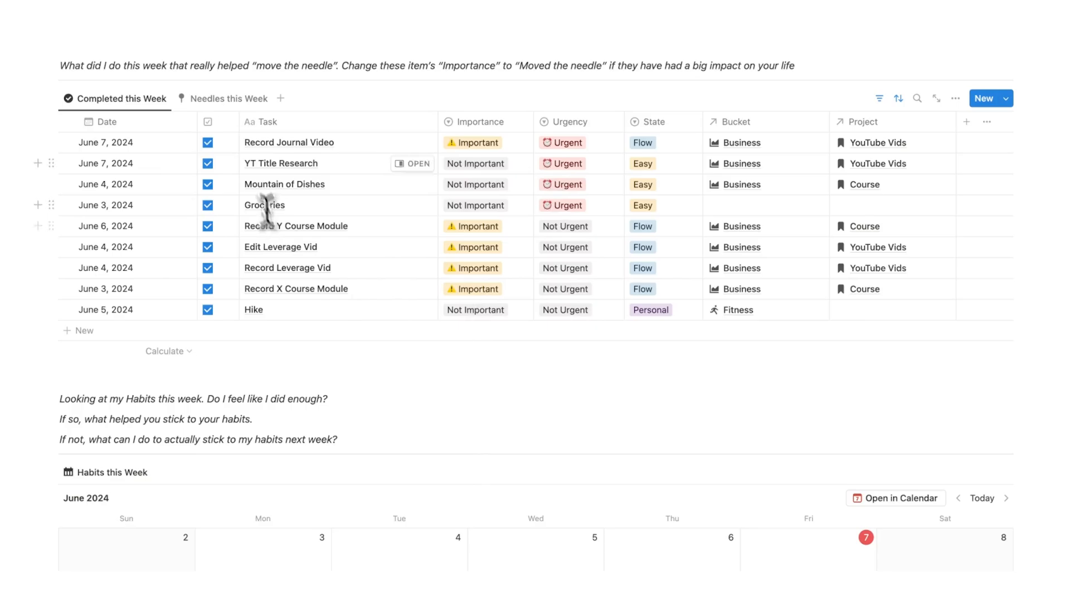
{"action": "left_click", "coordinate": [230, 98]}
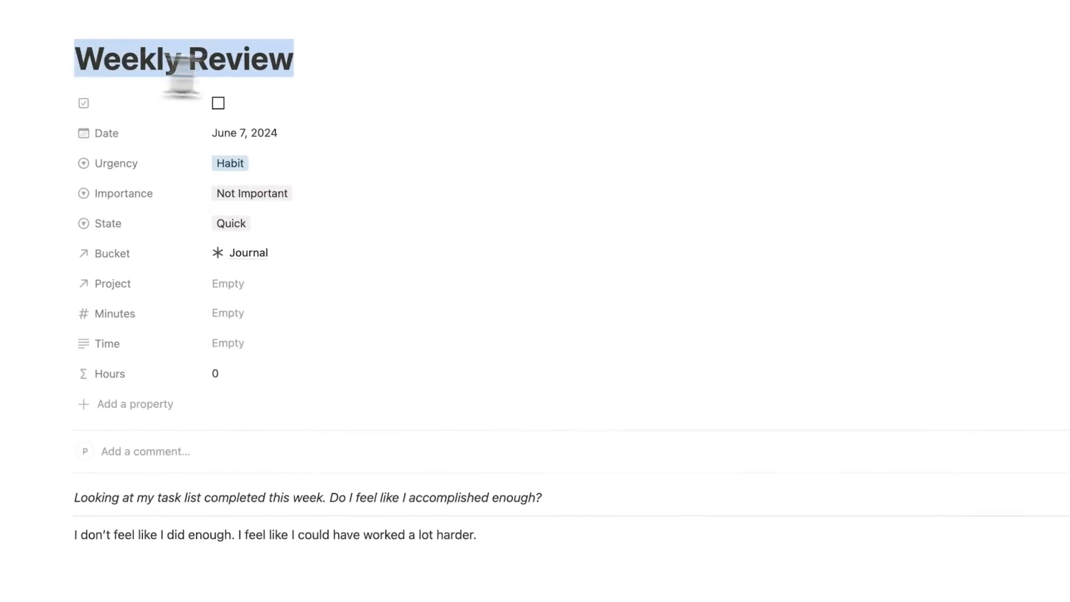
Reopen the Weekly Review from the calendar and reach the Habits this Week calendar with Run on June 4 and 6
{"action": "scroll", "scroll_direction": "down", "scroll_amount": 3}
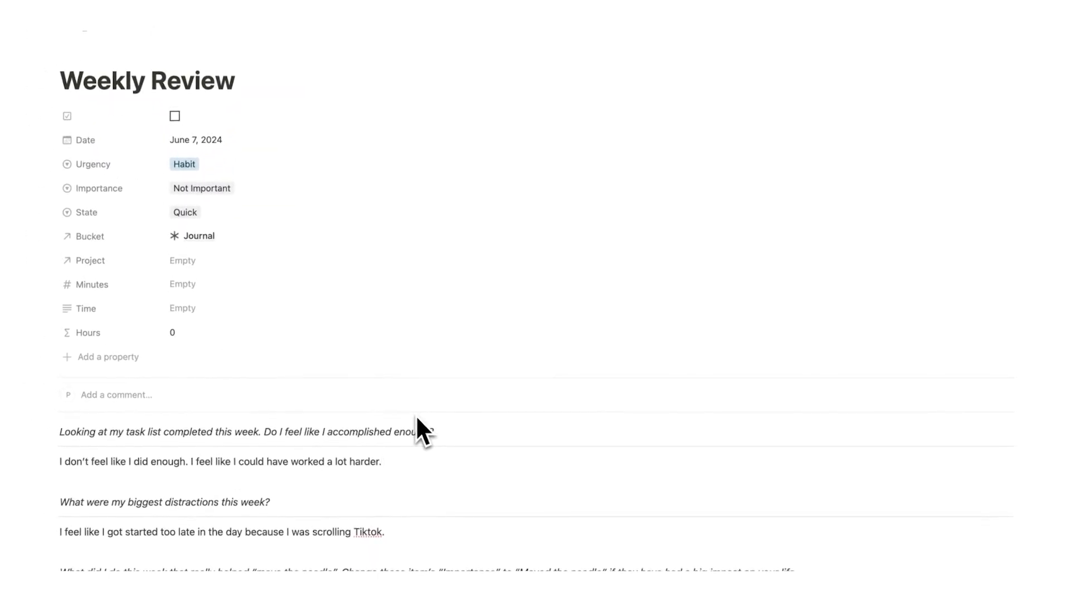
{"action": "scroll", "scroll_direction": "down", "scroll_amount": 3}
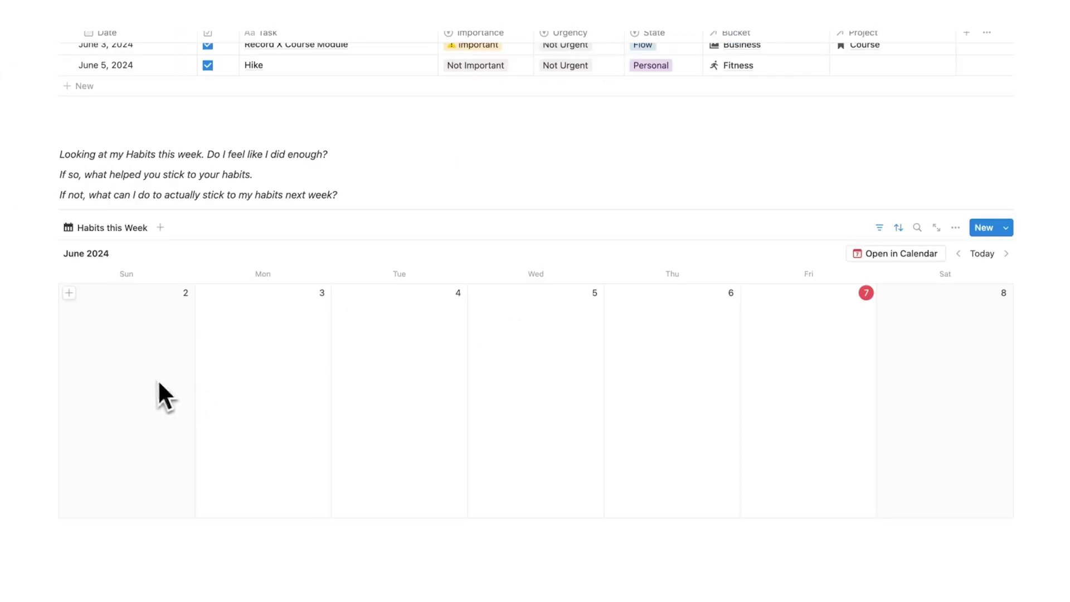
{"action": "mouse_move", "coordinate": [579, 372]}
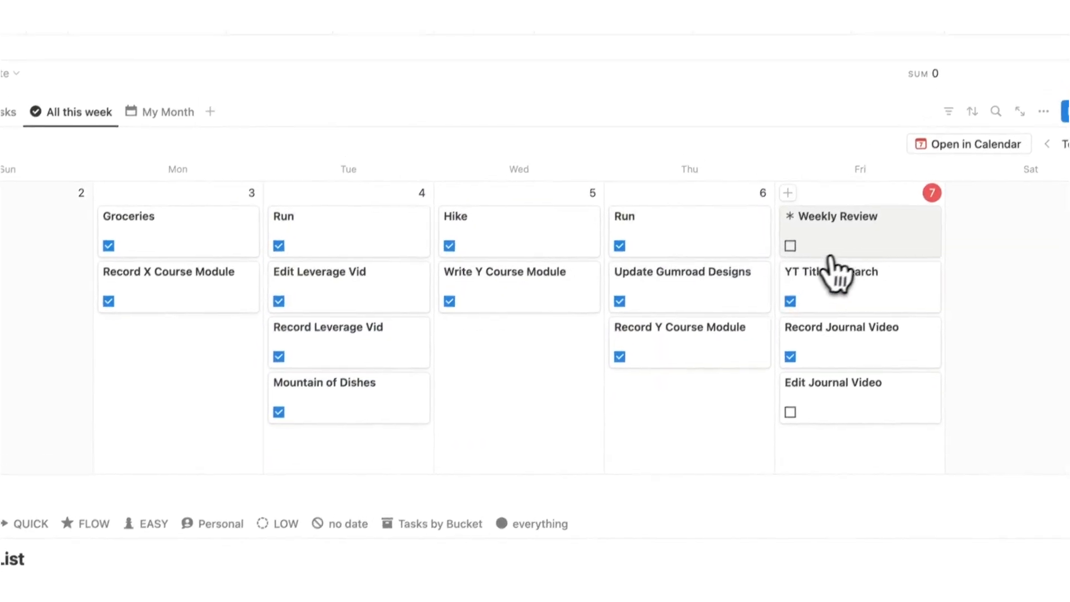
{"action": "left_click", "coordinate": [837, 217]}
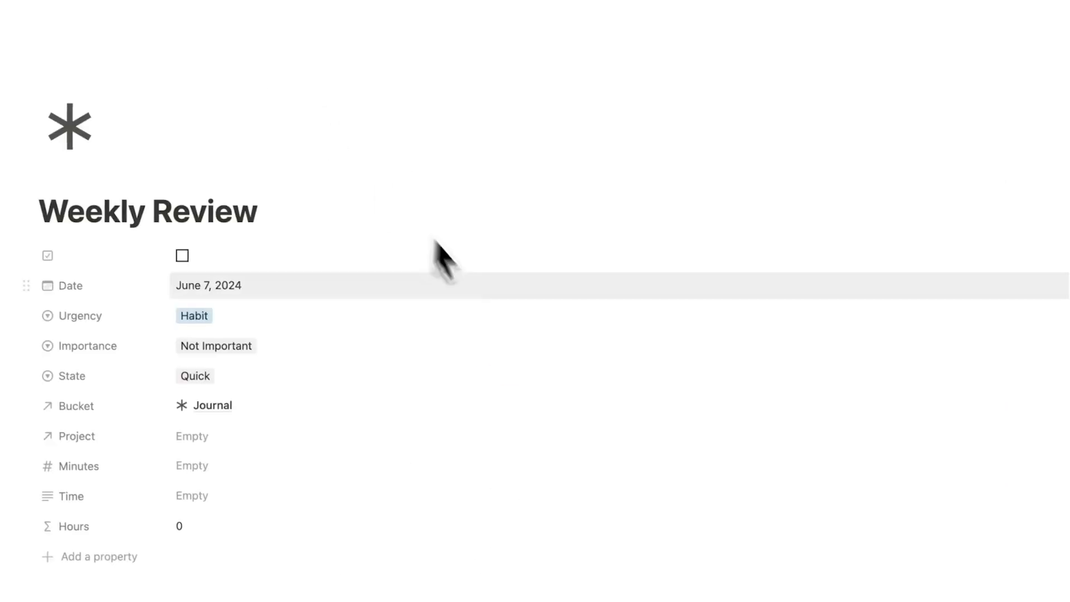
{"action": "scroll", "scroll_direction": "down", "scroll_amount": 3}
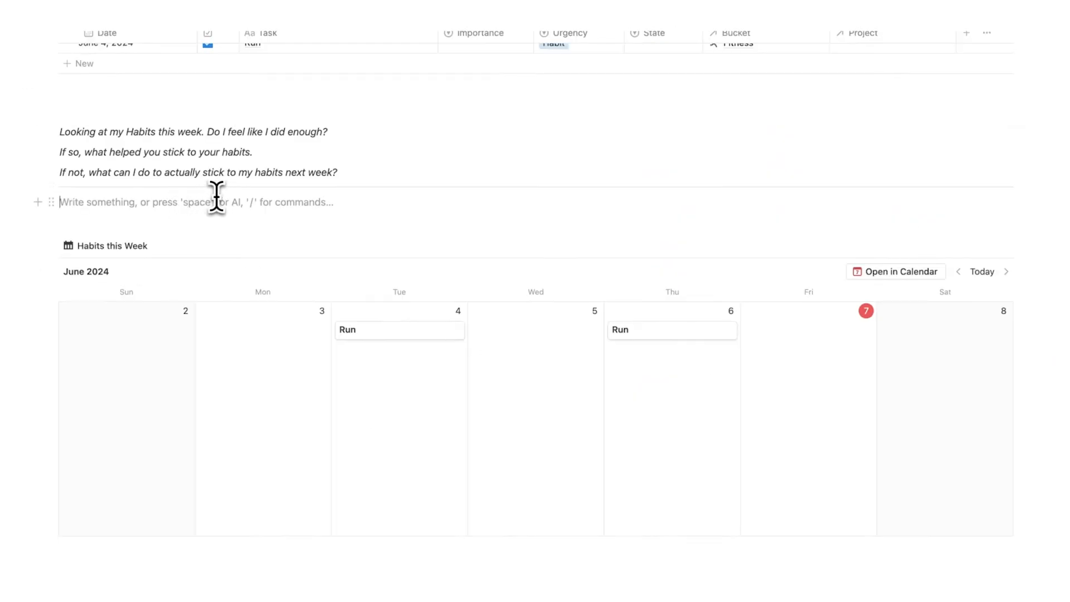
{"action": "mouse_move", "coordinate": [666, 375]}
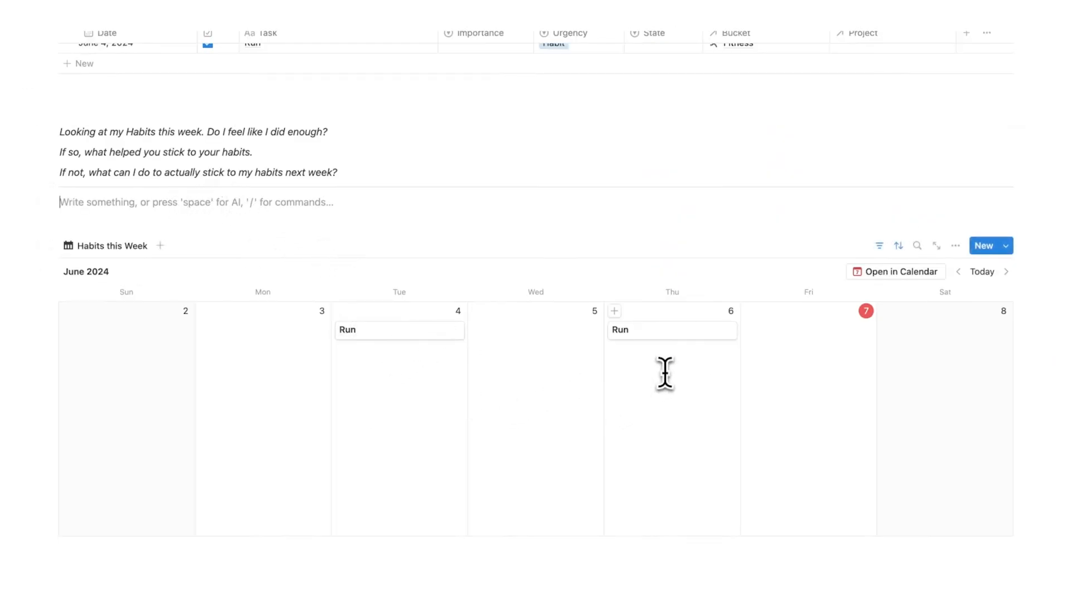
{"action": "mouse_move", "coordinate": [620, 393]}
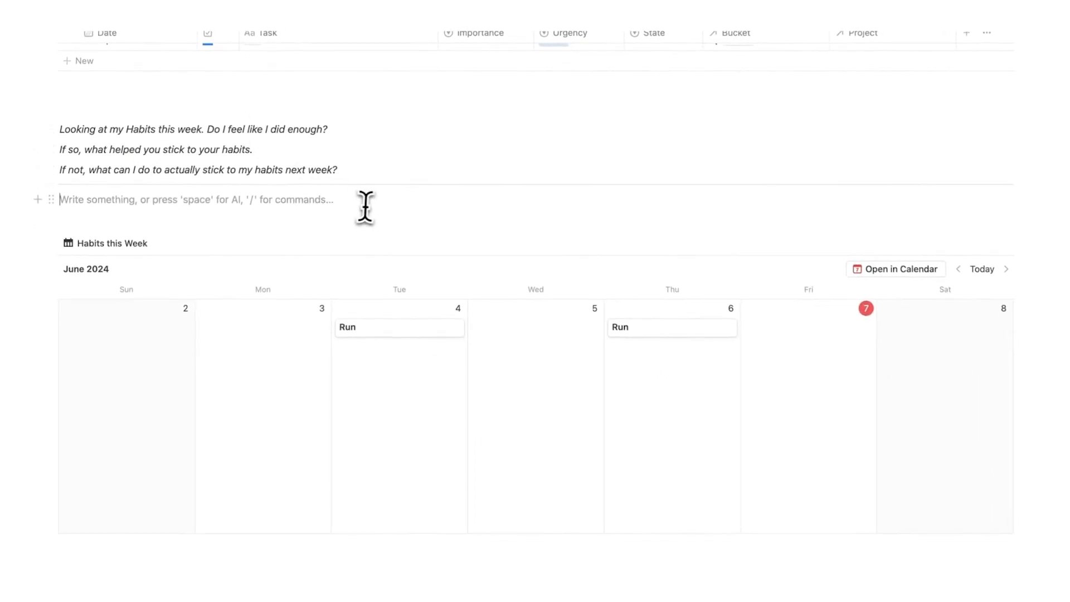
{"action": "mouse_move", "coordinate": [180, 192]}
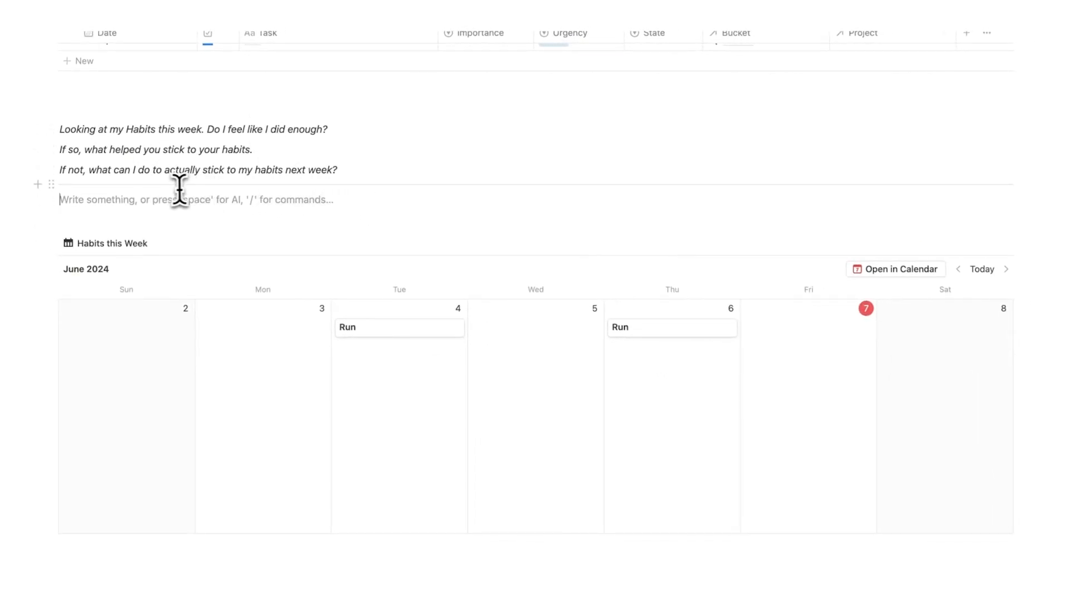
{"action": "mouse_move", "coordinate": [225, 196]}
{"action": "type", "text": "Don’t scroll tiktok in the morning, get up and do it first thing"}
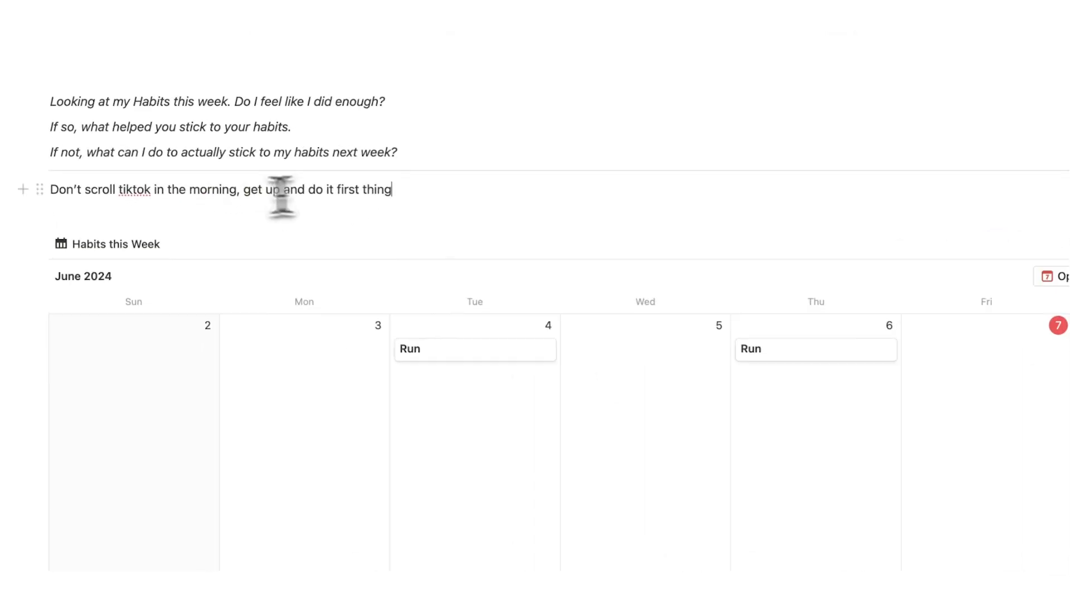
{"action": "mouse_move", "coordinate": [459, 199]}
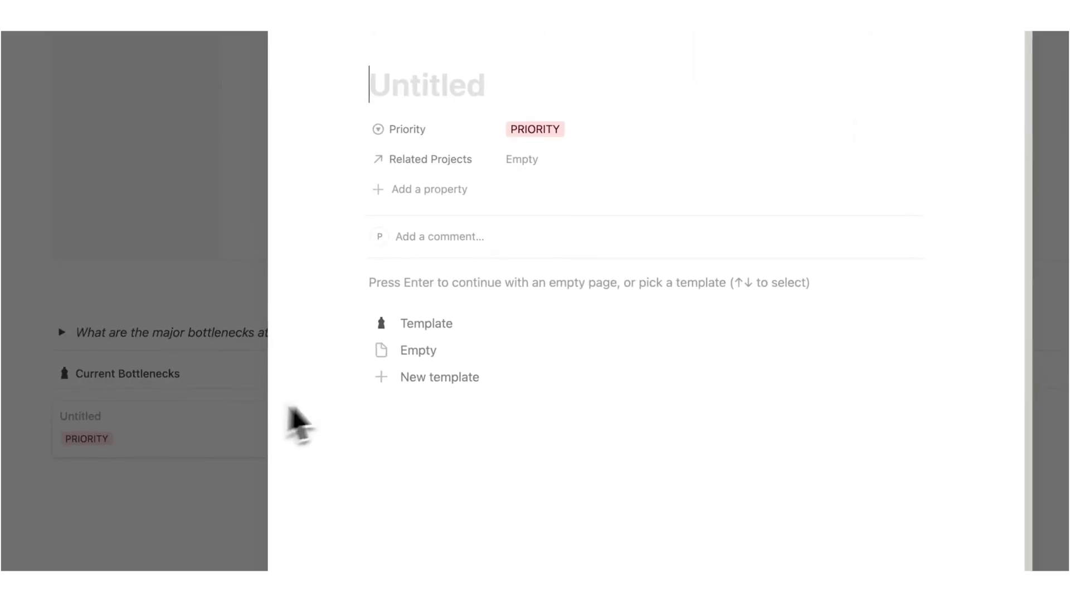
Create the new Current Bottlenecks entry from the template and name it Tiktok
{"action": "left_click", "coordinate": [425, 323]}
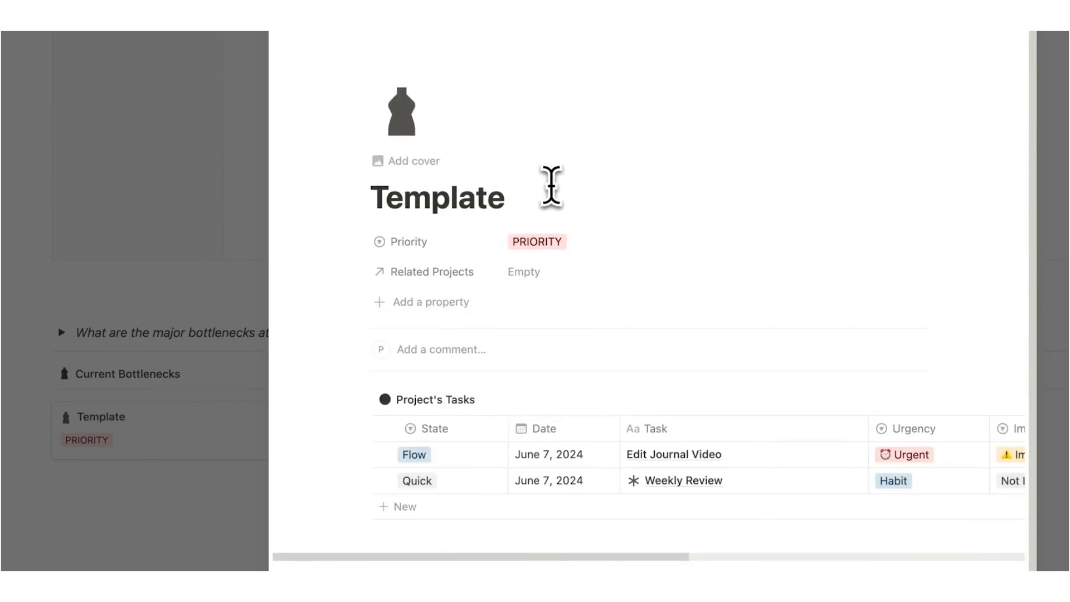
{"action": "double_click", "coordinate": [437, 197]}
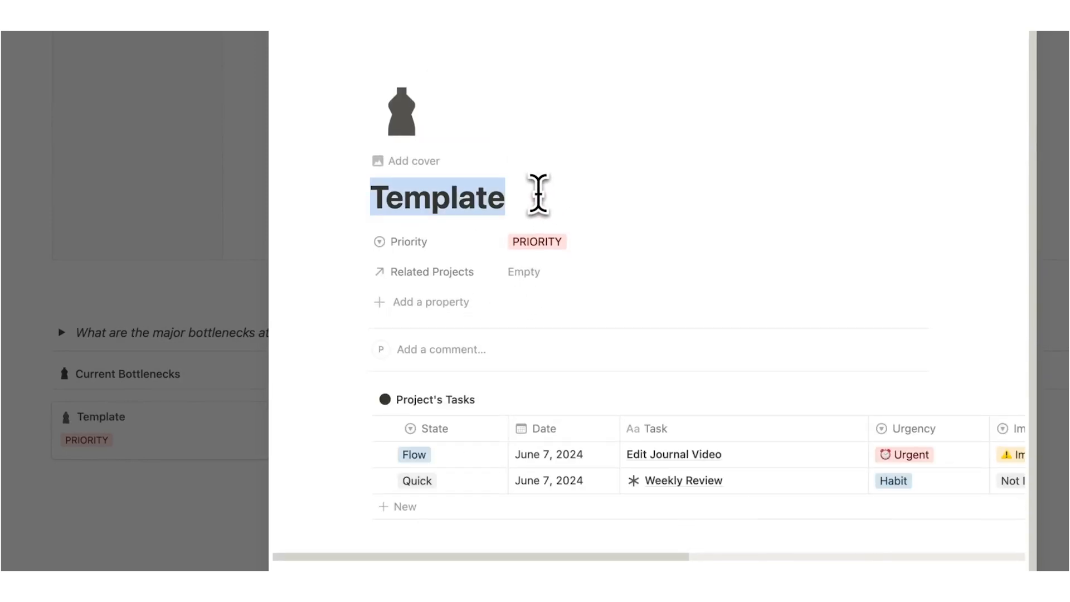
{"action": "type", "text": "Tiktok."}
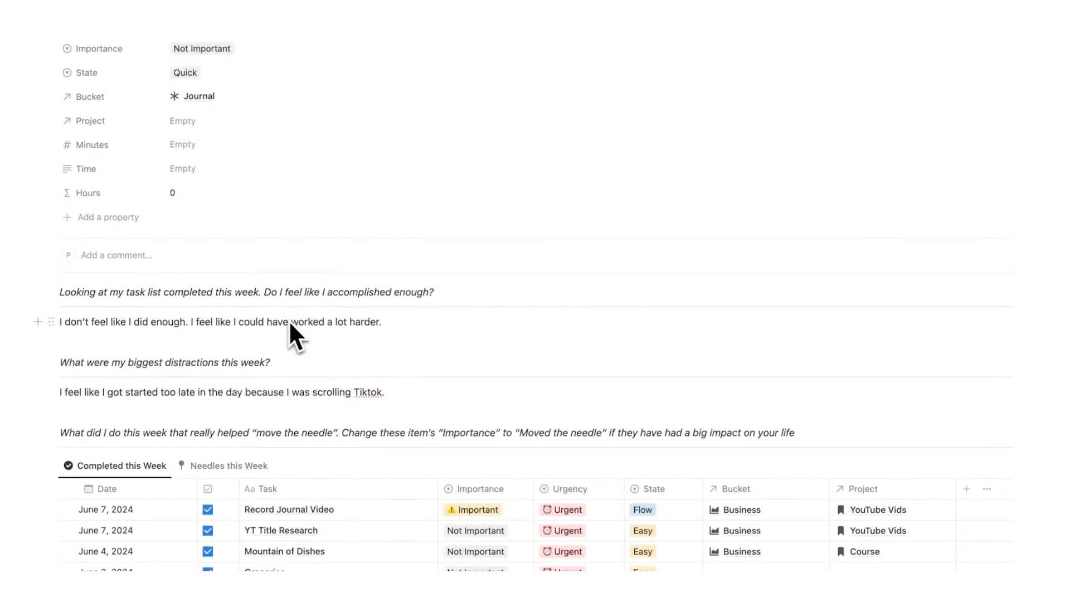
Open the Tiktok bottleneck card from the Current Bottlenecks list
{"action": "scroll", "scroll_direction": "down", "scroll_amount": 3}
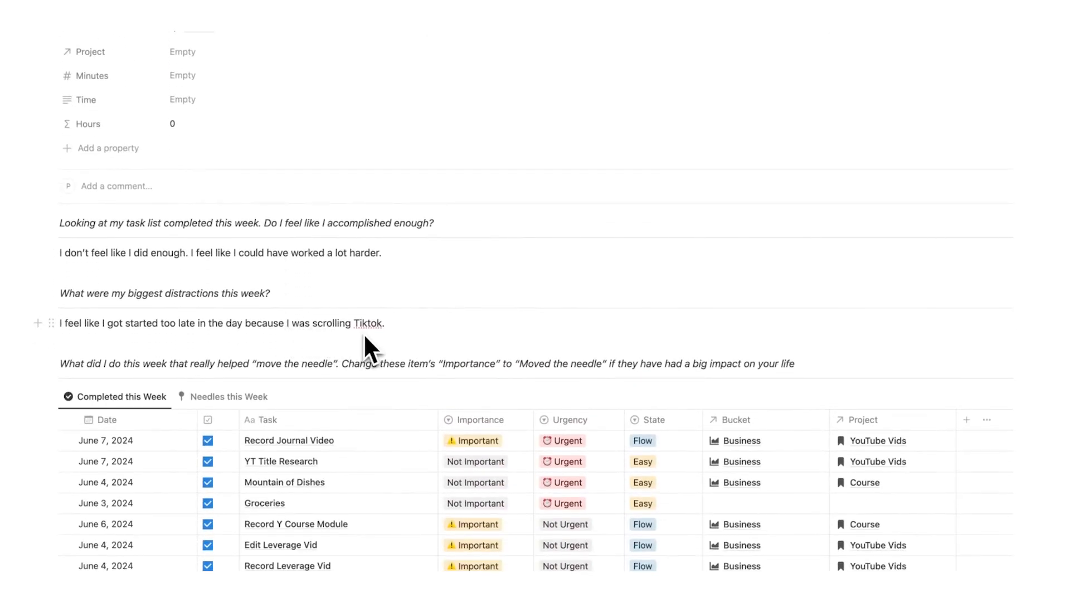
{"action": "scroll", "scroll_direction": "down", "scroll_amount": 3}
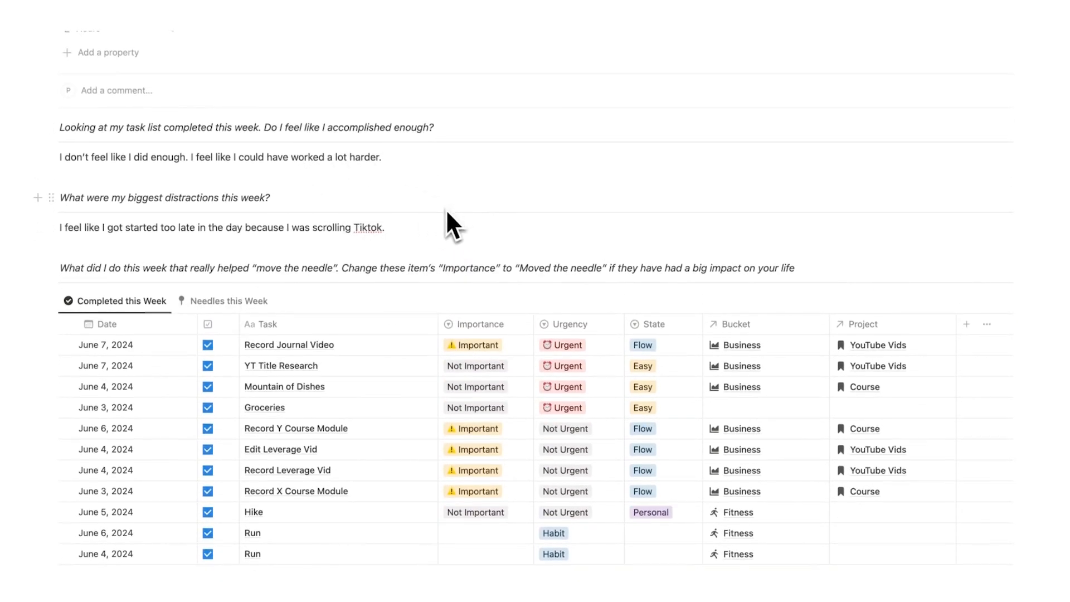
{"action": "scroll", "scroll_direction": "down", "scroll_amount": 3}
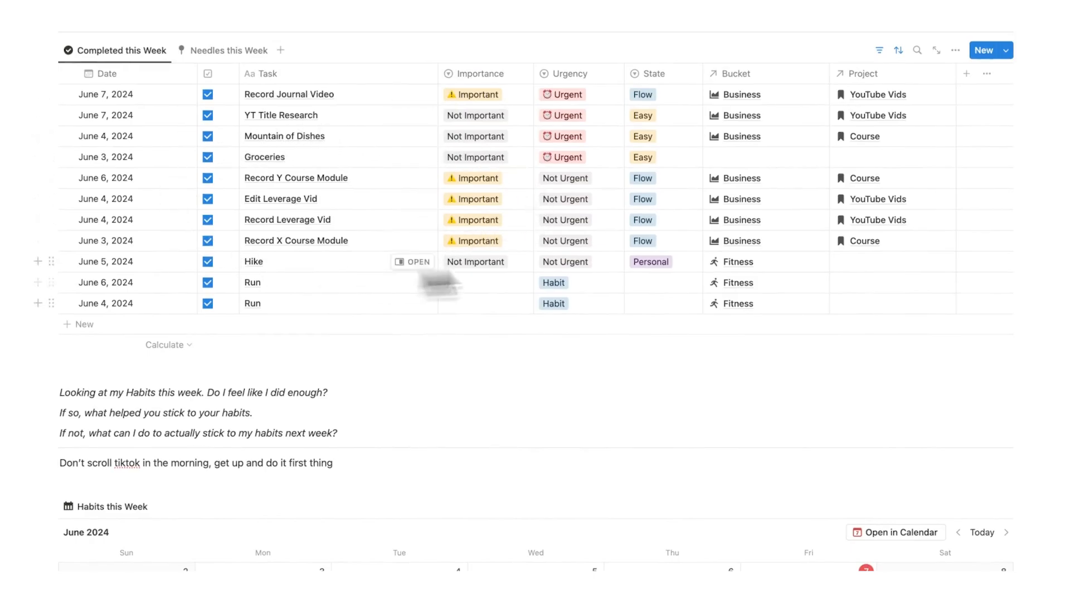
{"action": "scroll", "scroll_direction": "down", "scroll_amount": 3}
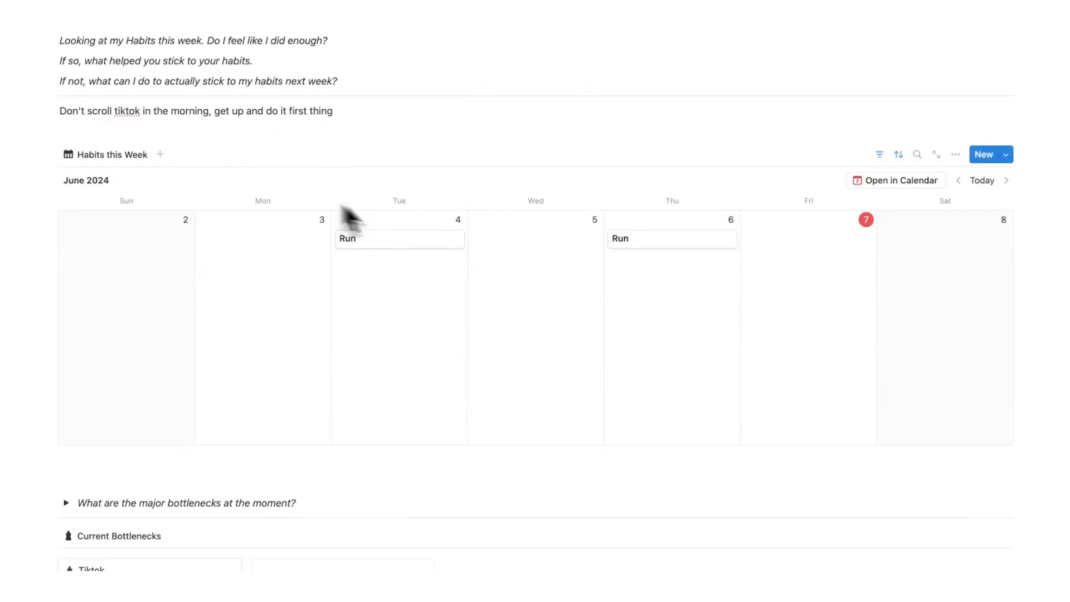
{"action": "left_click", "coordinate": [91, 570]}
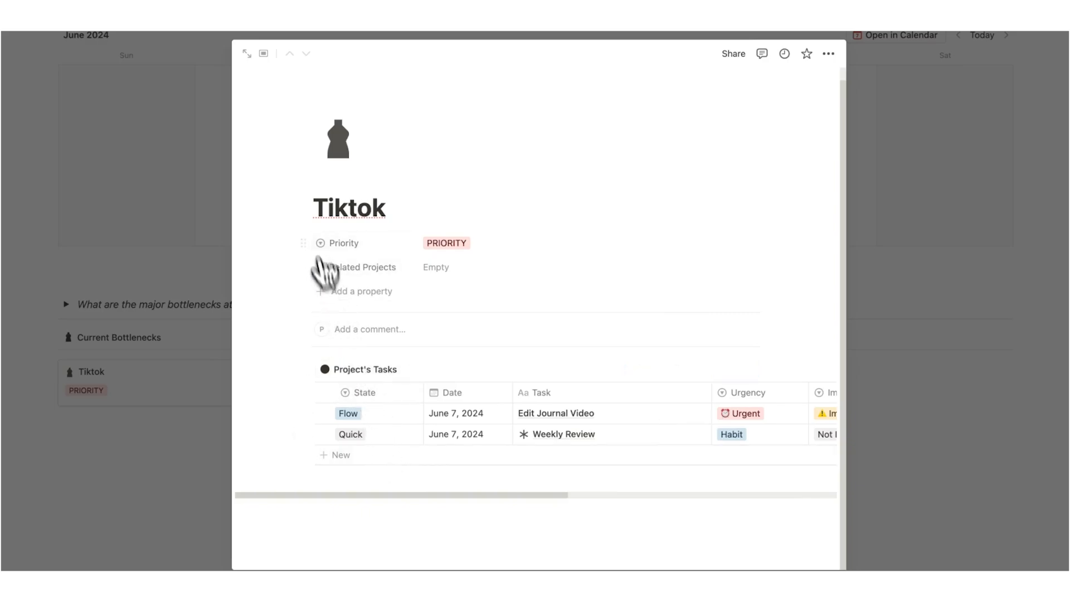
Expand Tiktok to a full page and add a new row under Project's Tasks for Delete TikTok
{"action": "left_click", "coordinate": [247, 54]}
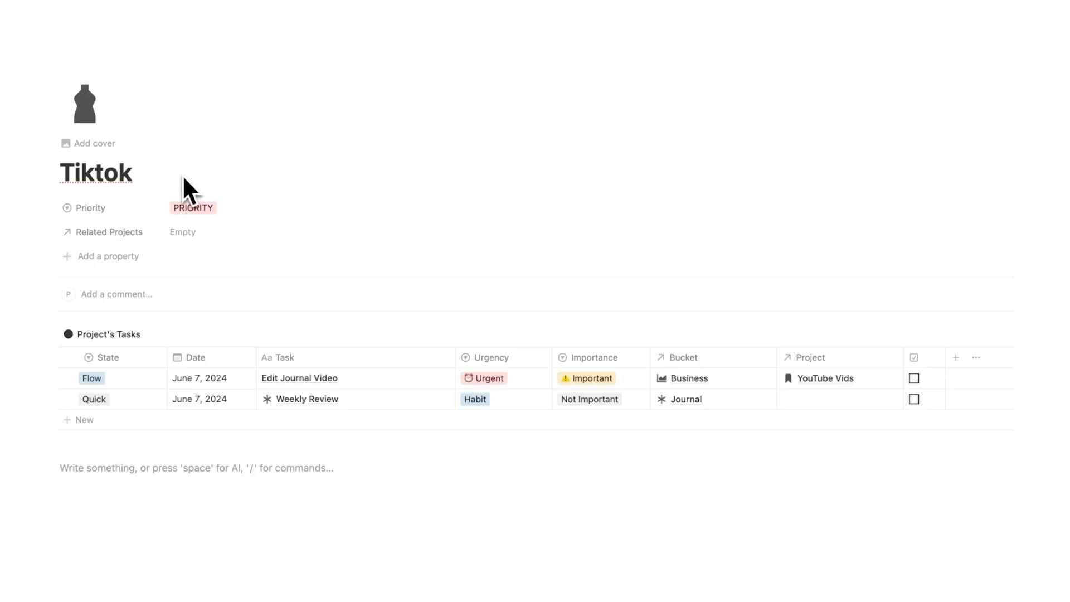
{"action": "mouse_move", "coordinate": [186, 207]}
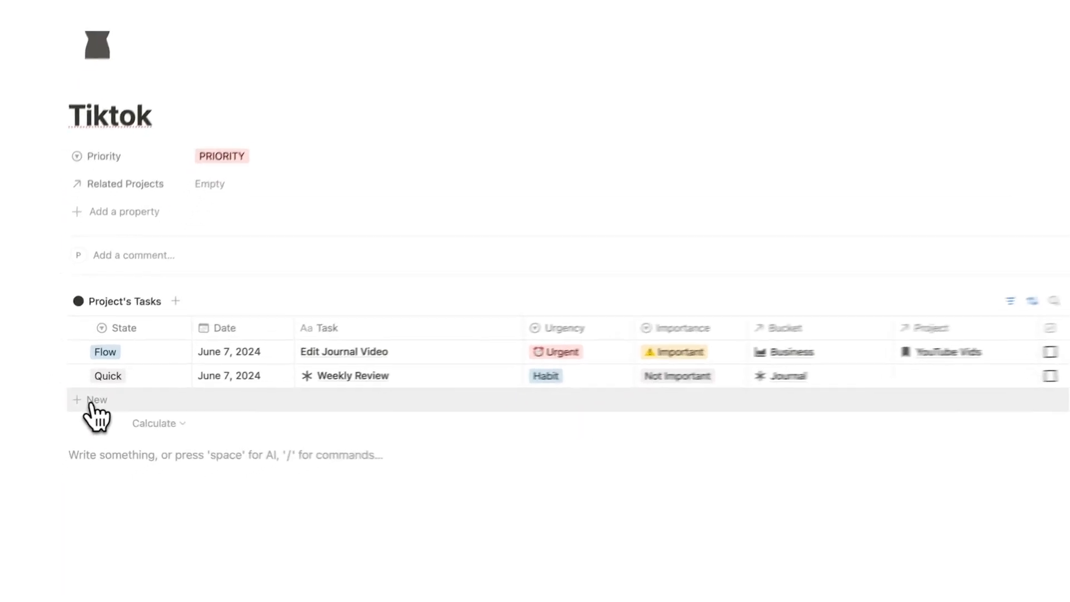
{"action": "left_click", "coordinate": [95, 399]}
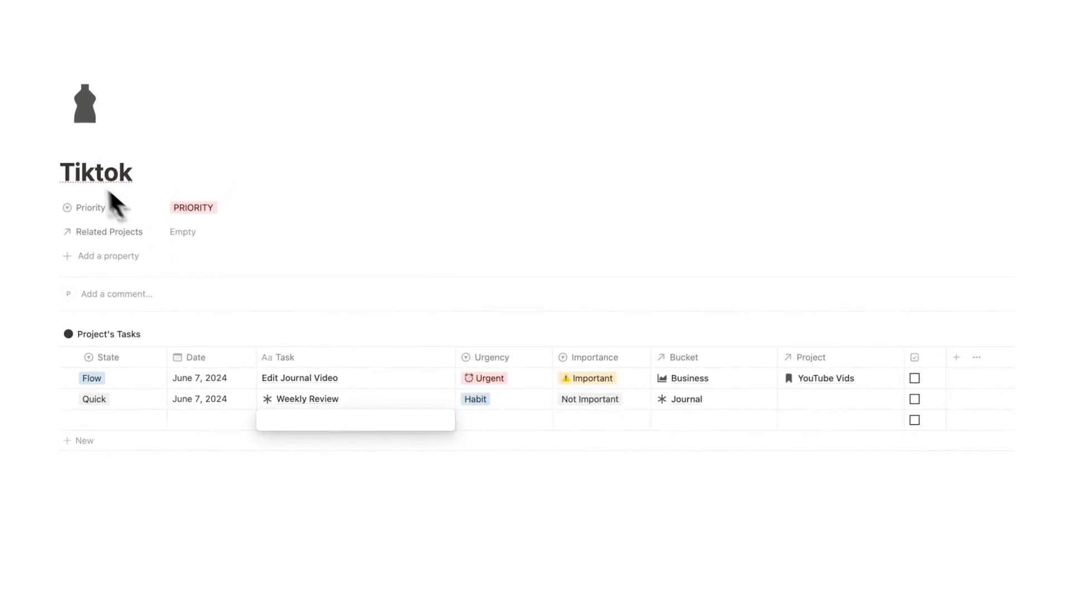
{"action": "mouse_move", "coordinate": [212, 263]}
{"action": "type", "text": "Delete TikTok"}
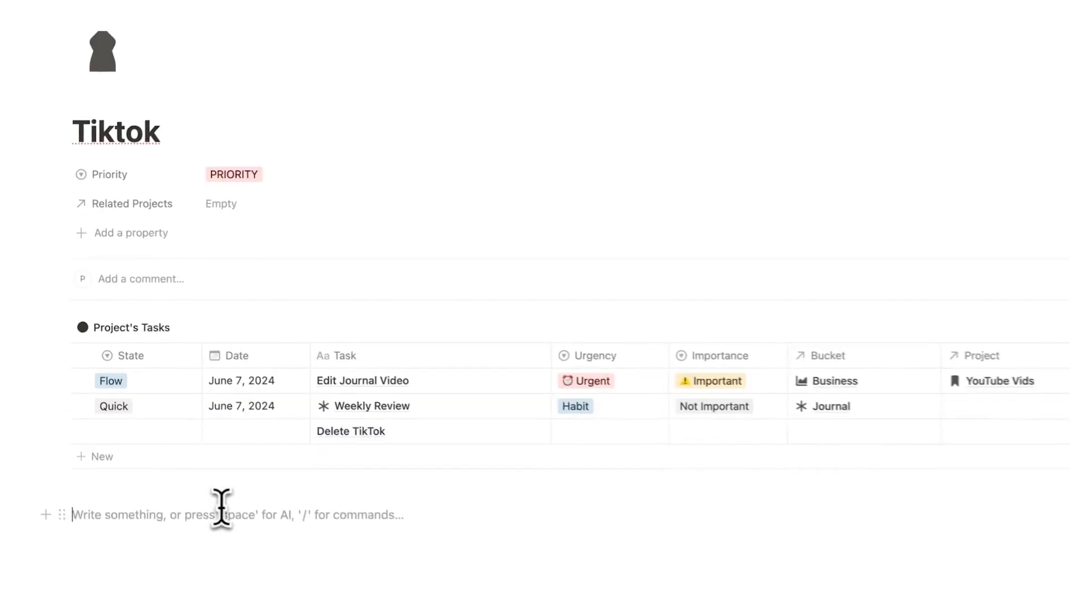
Set the Delete TikTok task's state to Quick and its date to June 7
{"action": "scroll", "scroll_direction": "down", "scroll_amount": 3}
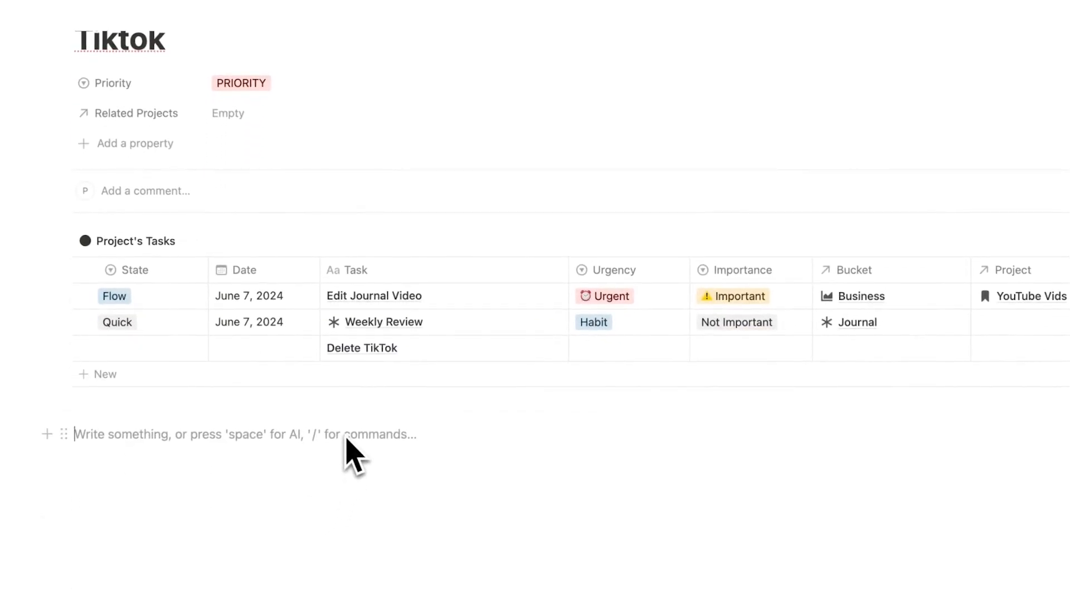
{"action": "left_click", "coordinate": [128, 348]}
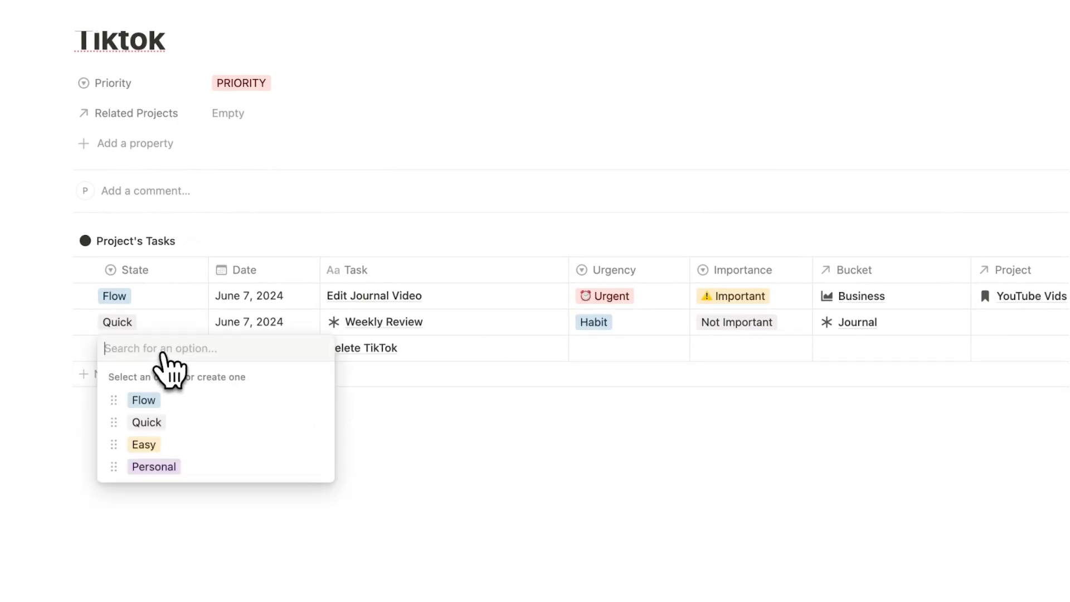
{"action": "left_click", "coordinate": [146, 422]}
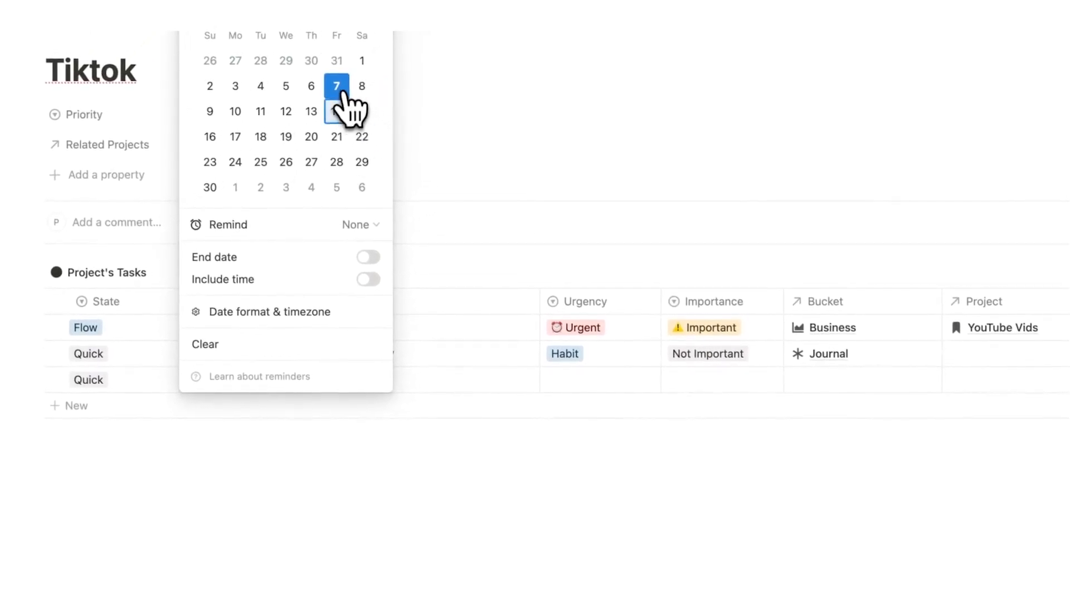
{"action": "left_click", "coordinate": [335, 86]}
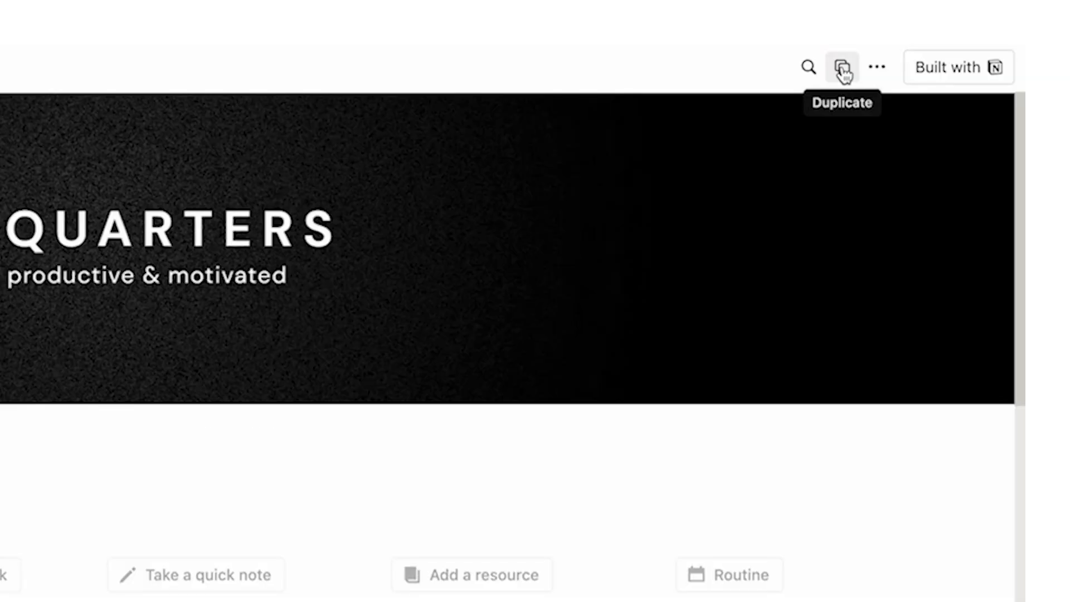
Scroll the Headquarters dashboard down to the page gallery and My Life Buckets
{"action": "scroll", "scroll_direction": "down", "scroll_amount": 3}
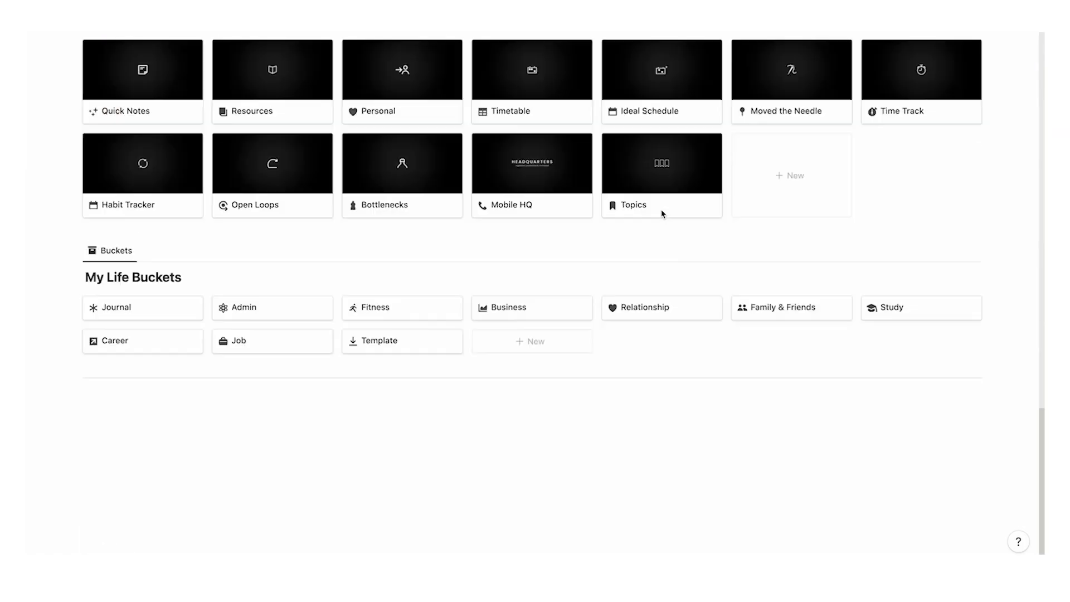